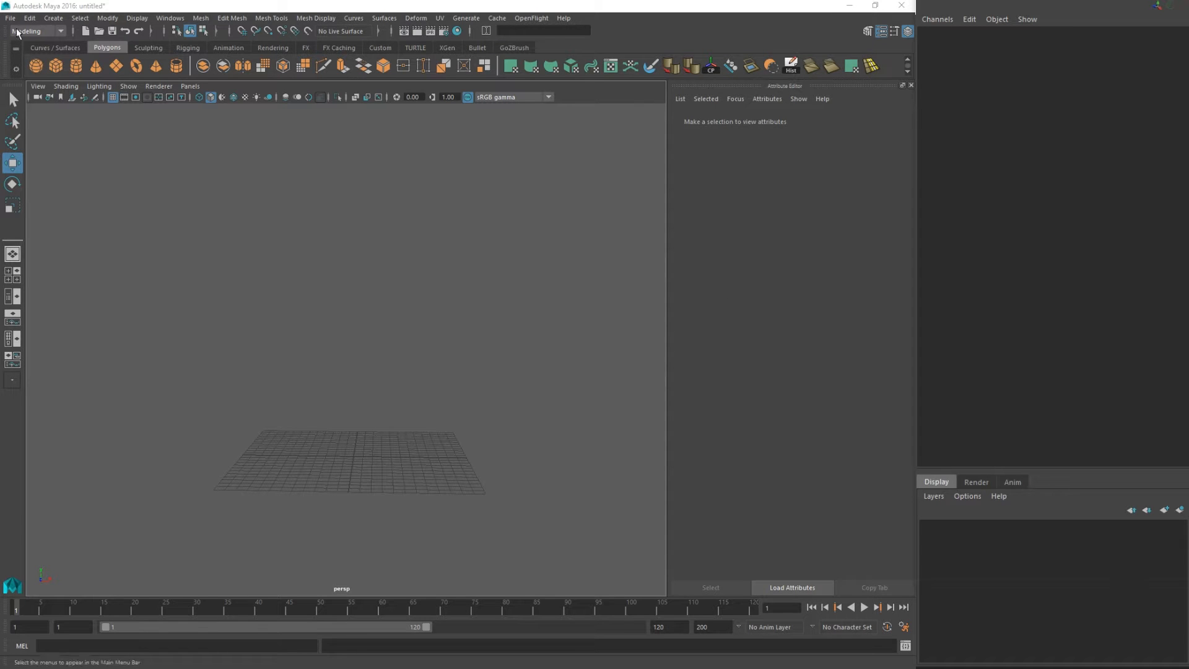
- Switch the viewport to the four-pane top, front, side and perspective layout
left_click(10, 17)
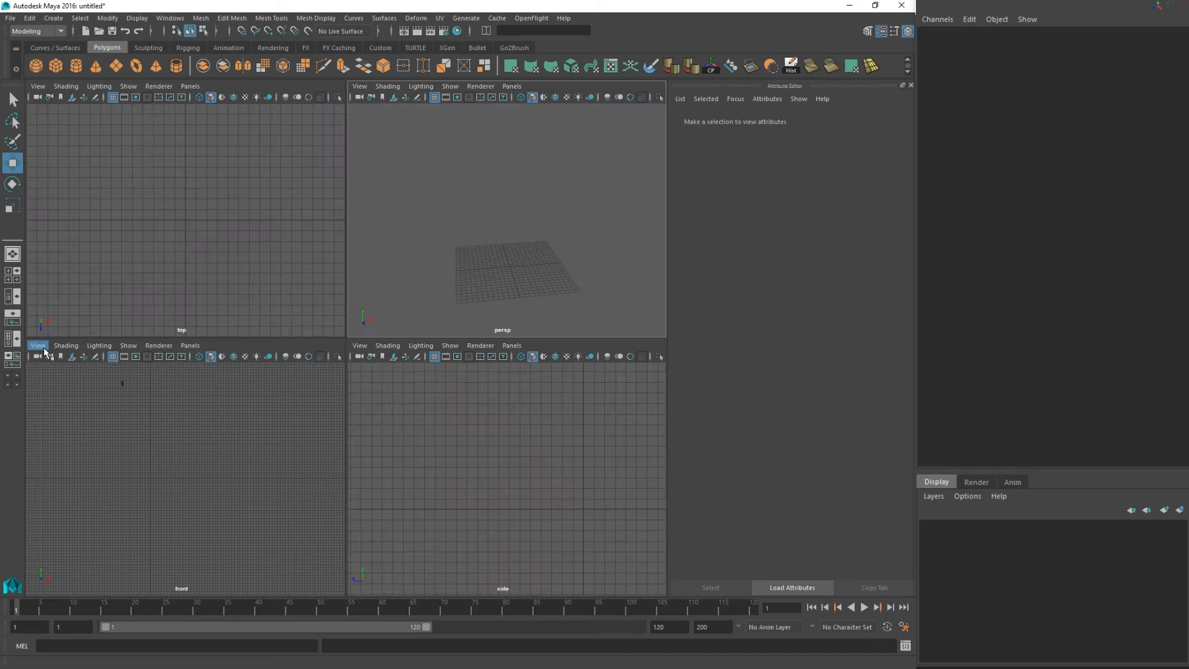
- Import 'seeing other humans 2016.jpg' from the Desktop as an image plane
left_click(36, 345)
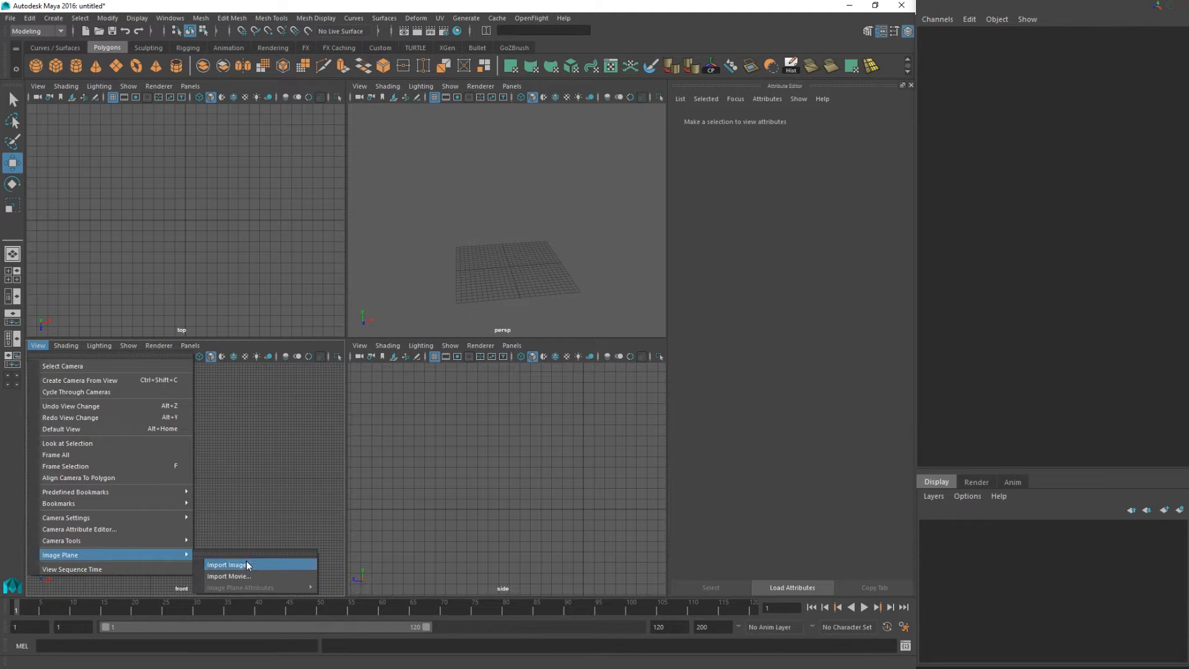
left_click(227, 564)
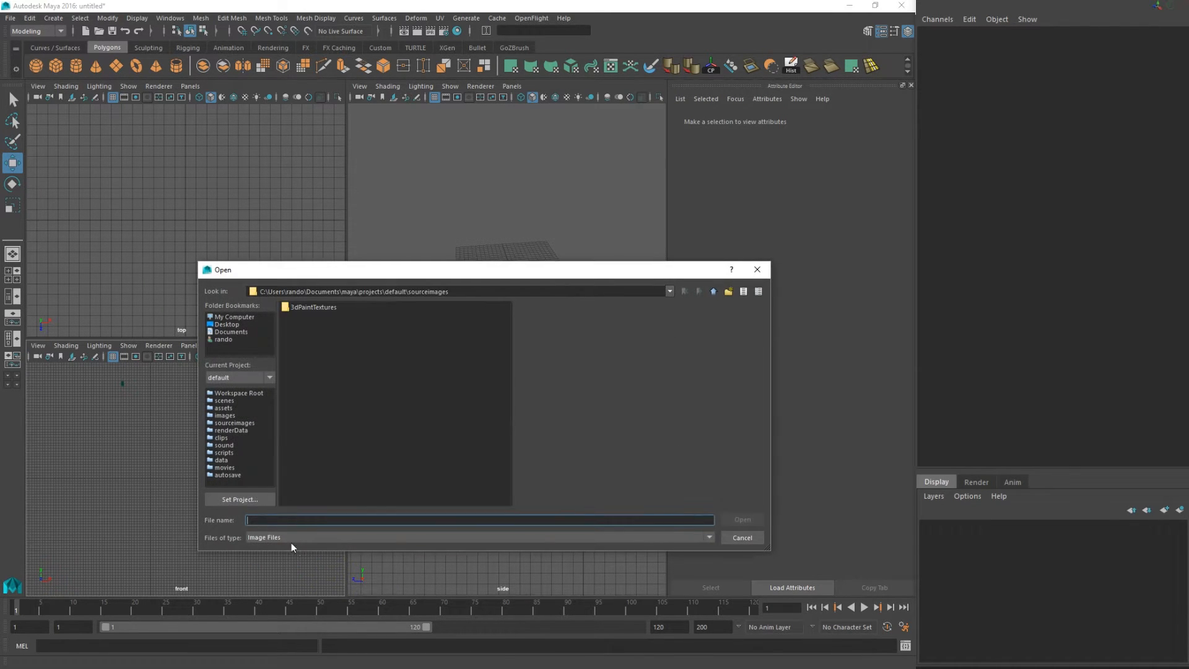
left_click(226, 324)
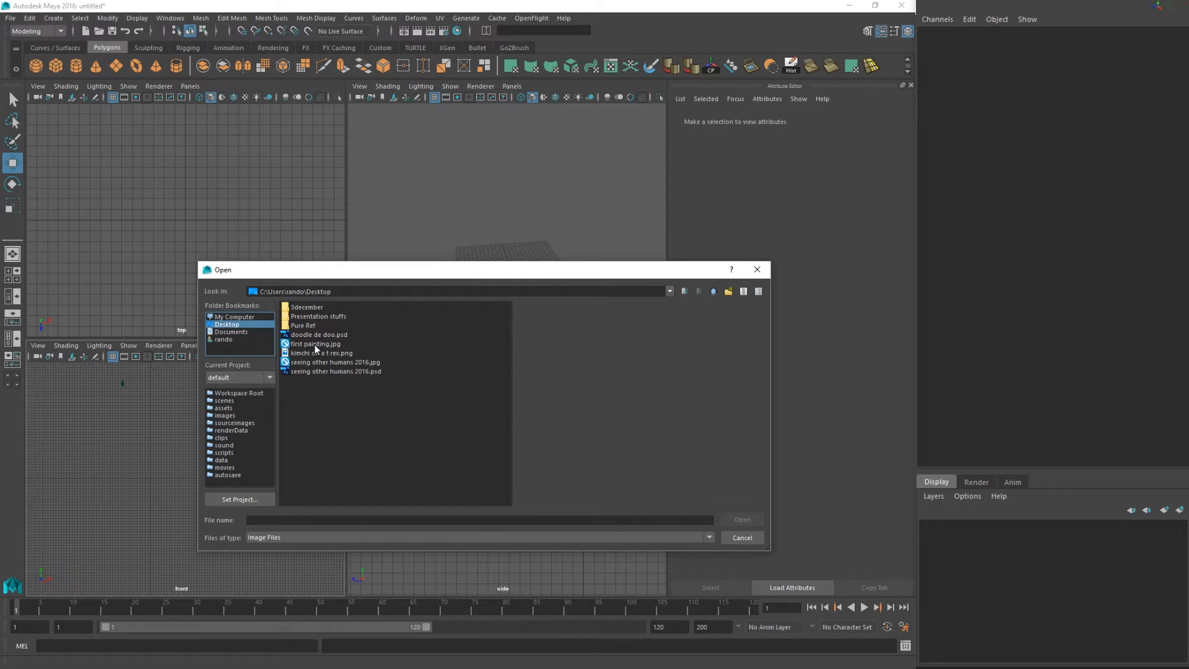
left_click(334, 361)
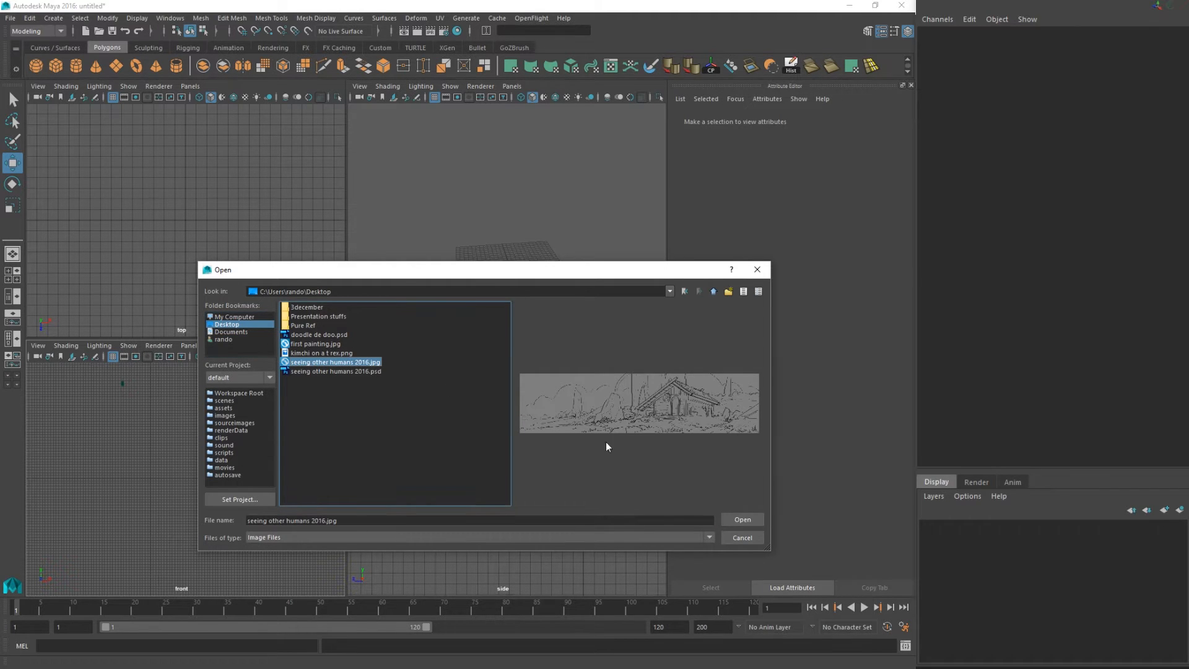
left_click(742, 520)
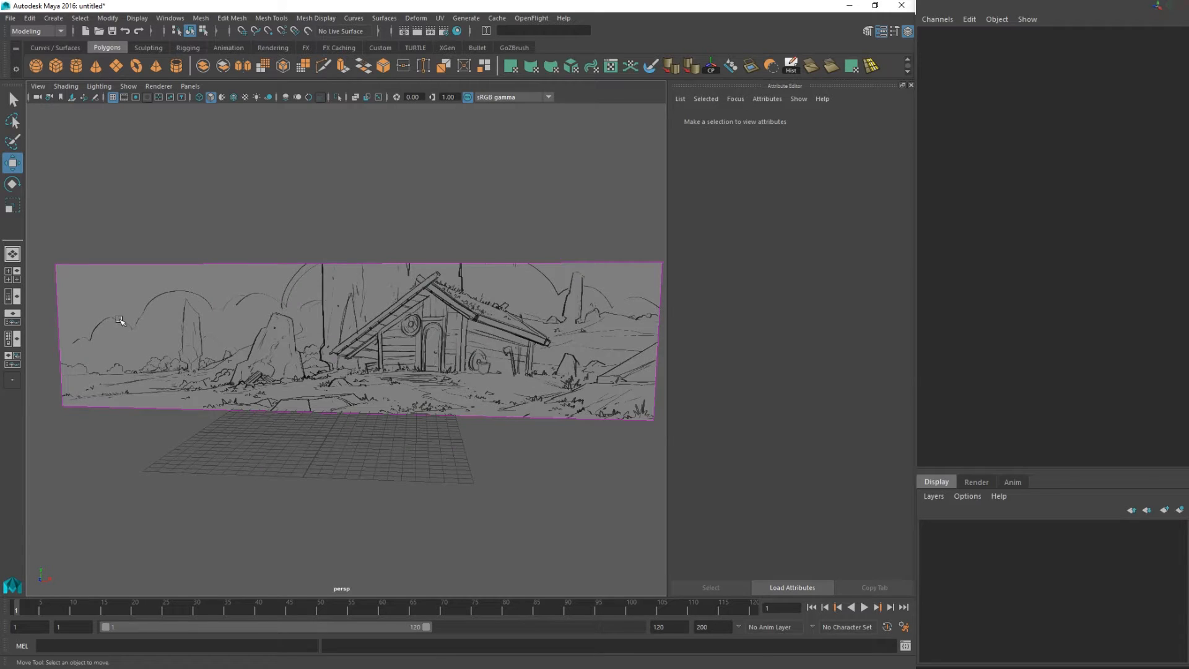
mouse_move(244, 171)
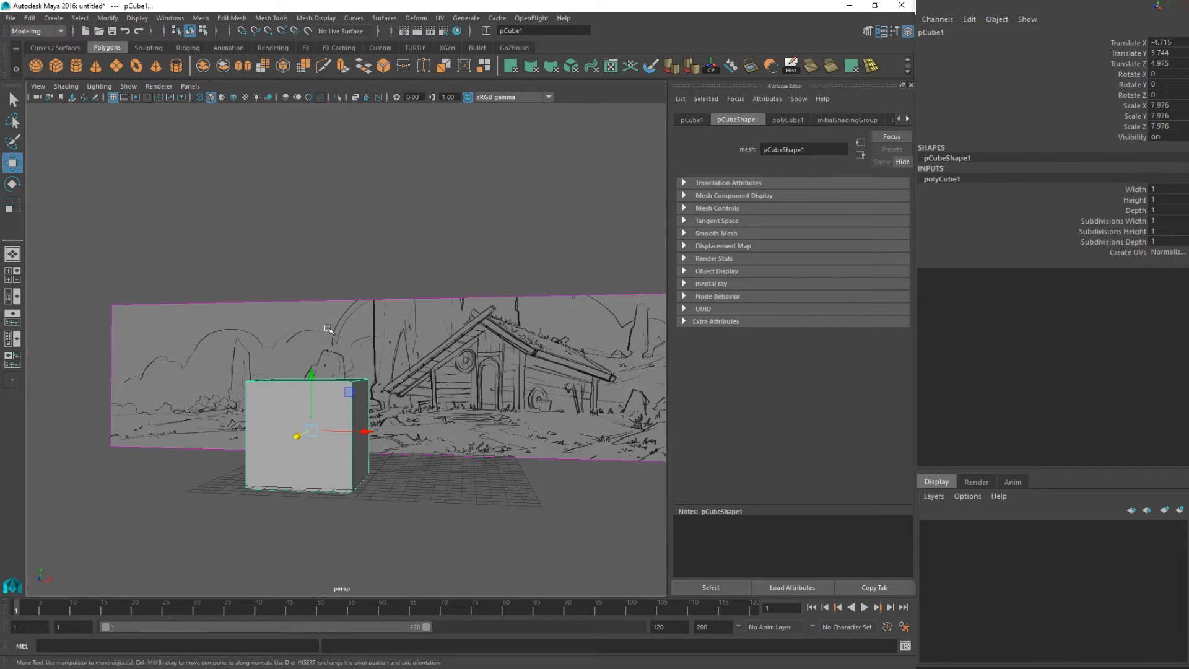
- Create a polygon cube scaled to about 7.976 in front of the sketch
left_click(13, 98)
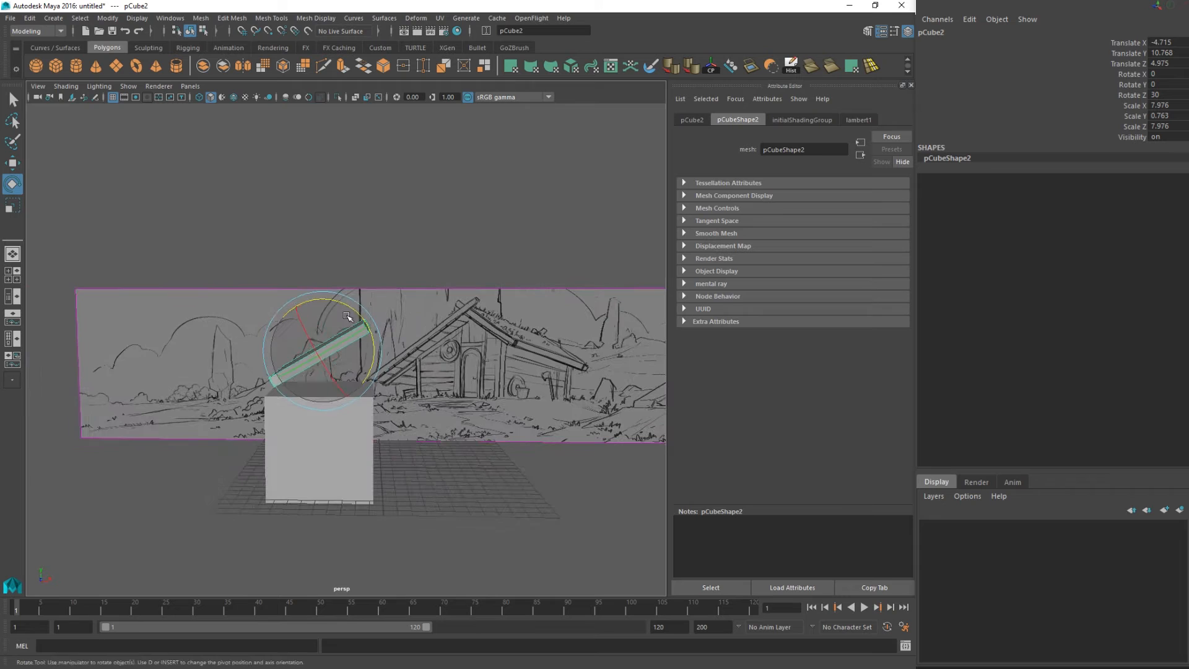
- Rotate the flattened cube 30 degrees on Z above the body as a roof slope
left_click(12, 162)
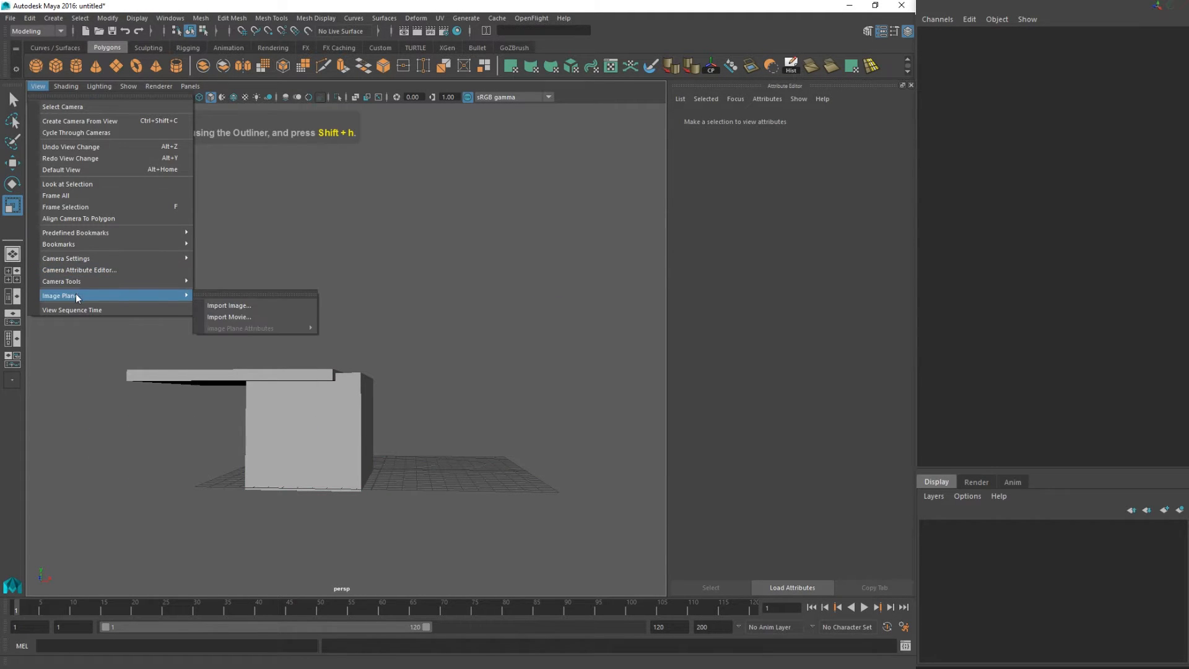
- Reimport 'seeing other humans 2016.jpg' from the Desktop as the backdrop image
left_click(229, 305)
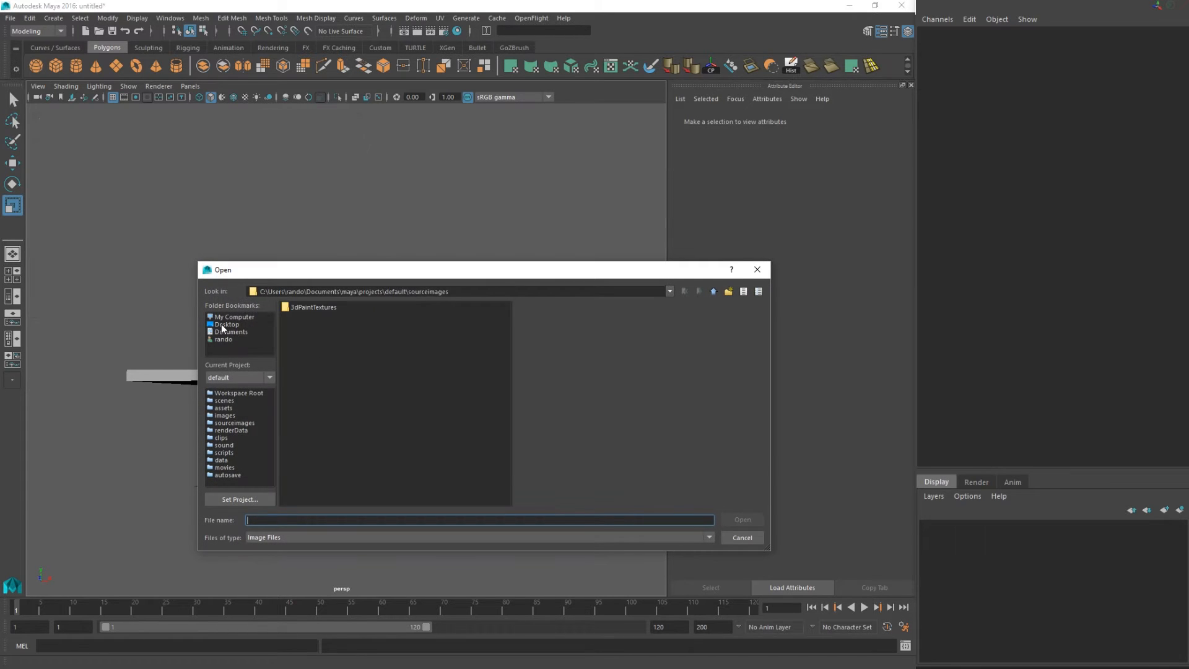
left_click(227, 324)
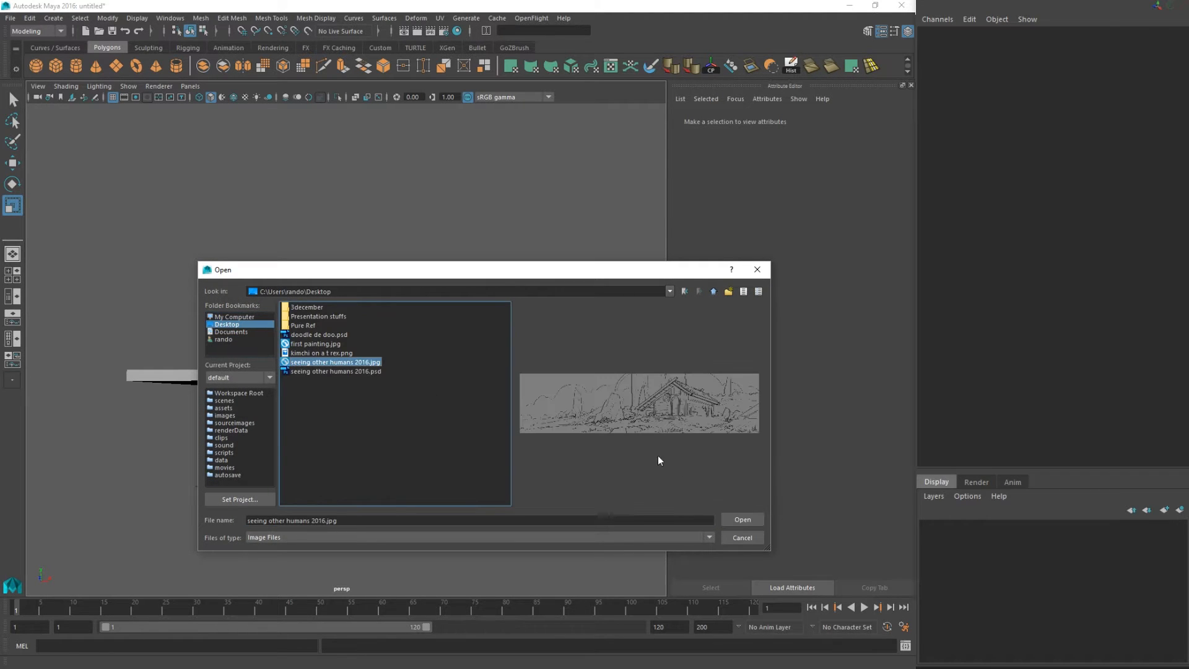
left_click(741, 520)
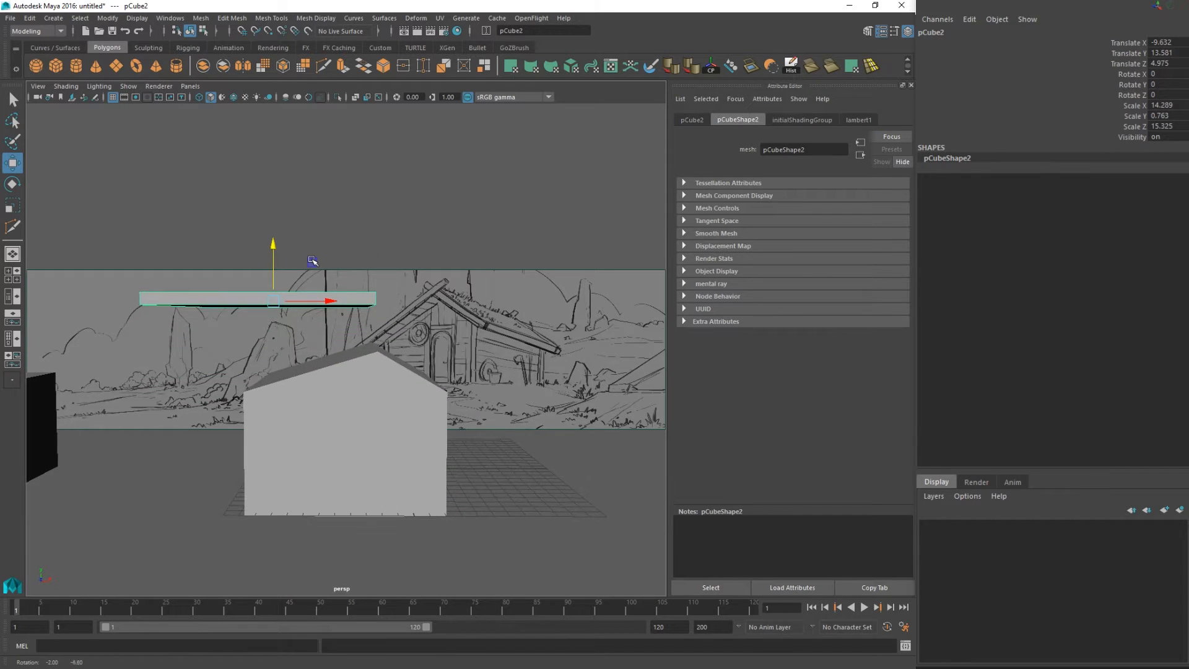
- Thin pCube2 to Scale Y 0.253 and lower it to Translate Y 11.5
left_click(13, 183)
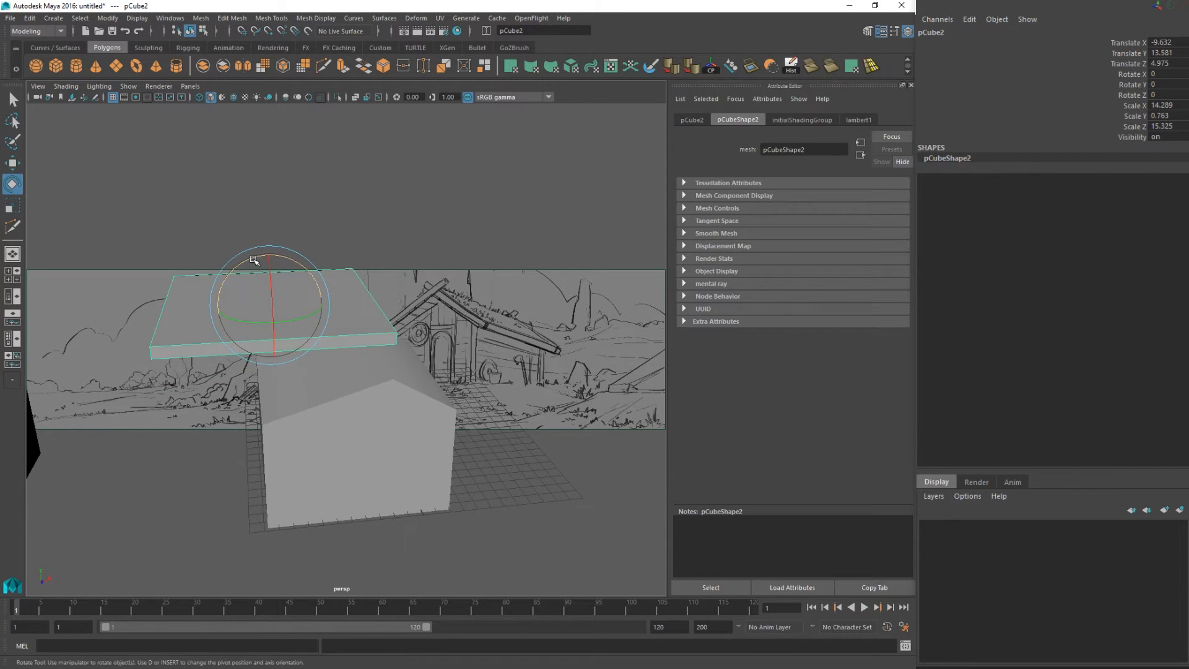
left_click(13, 205)
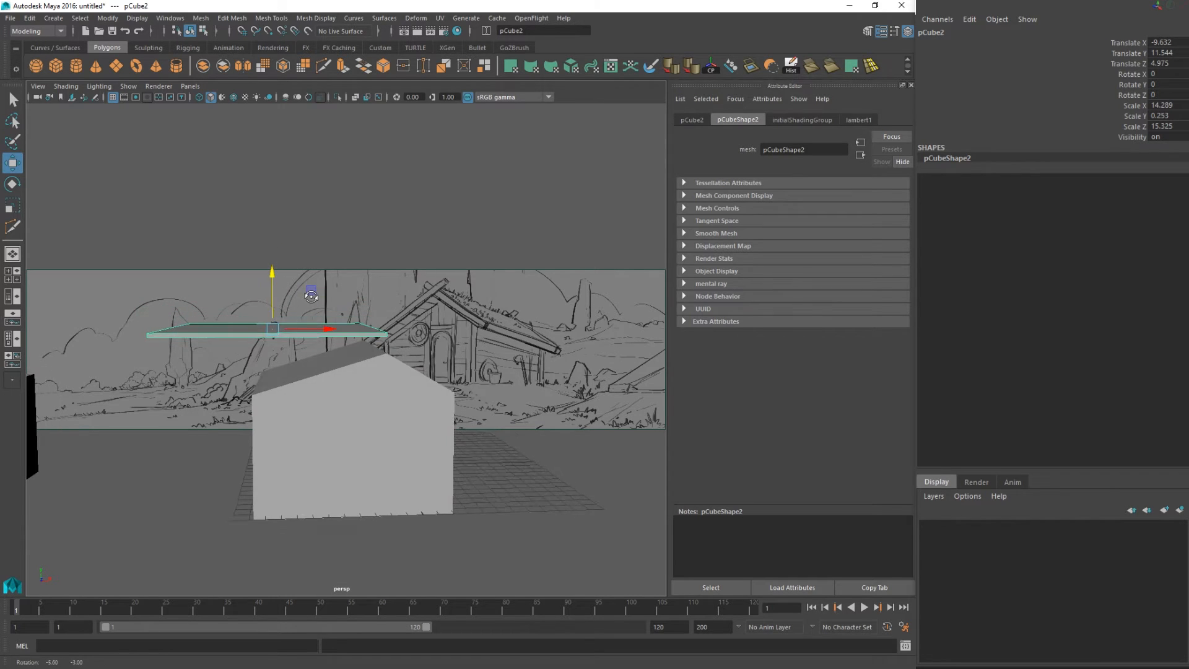
left_click(12, 206)
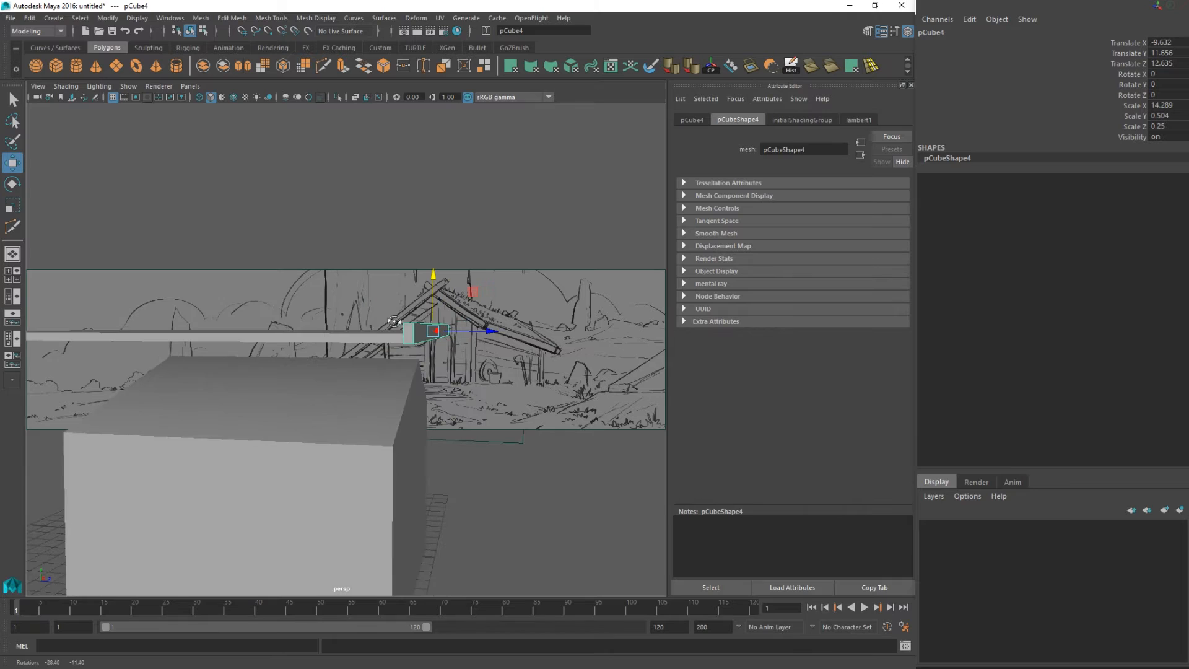
- Place thin board copies along the roof edges, slanting one along the left slope
left_click(11, 205)
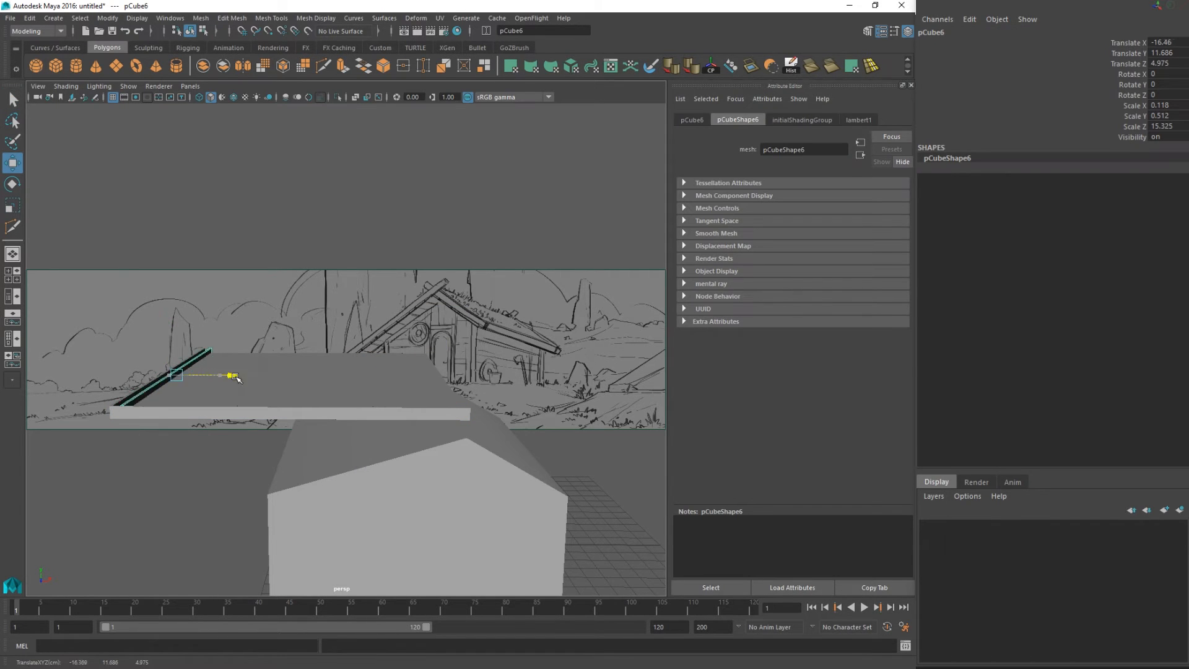
left_click(288, 413)
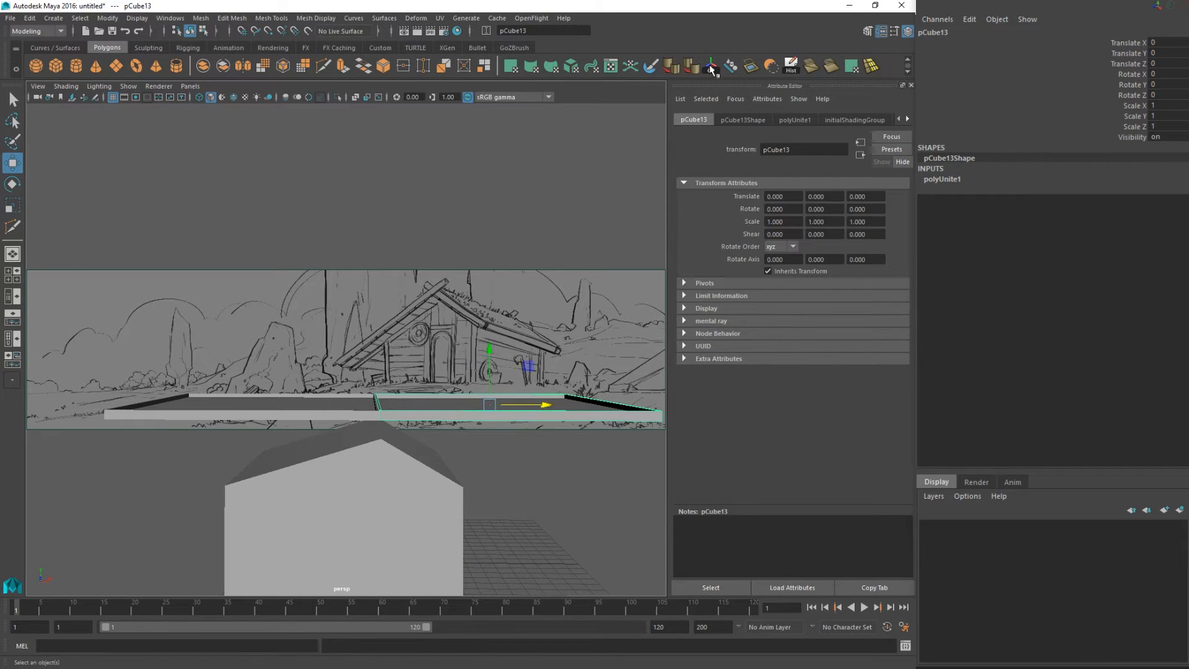
left_click(29, 17)
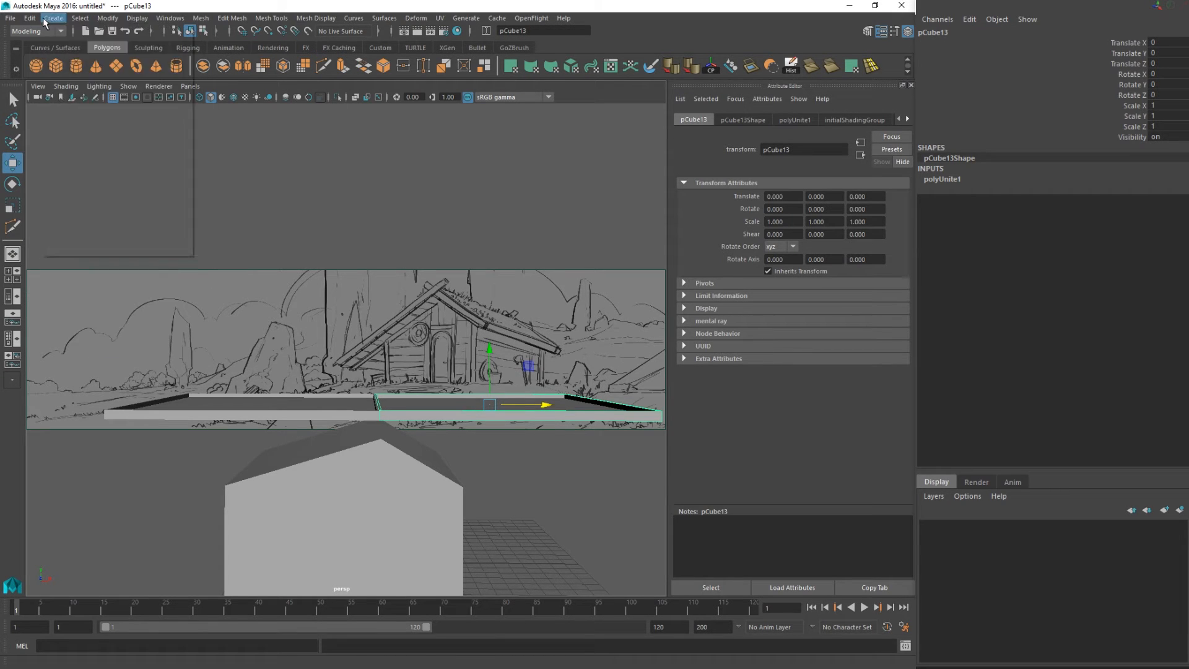
left_click(80, 17)
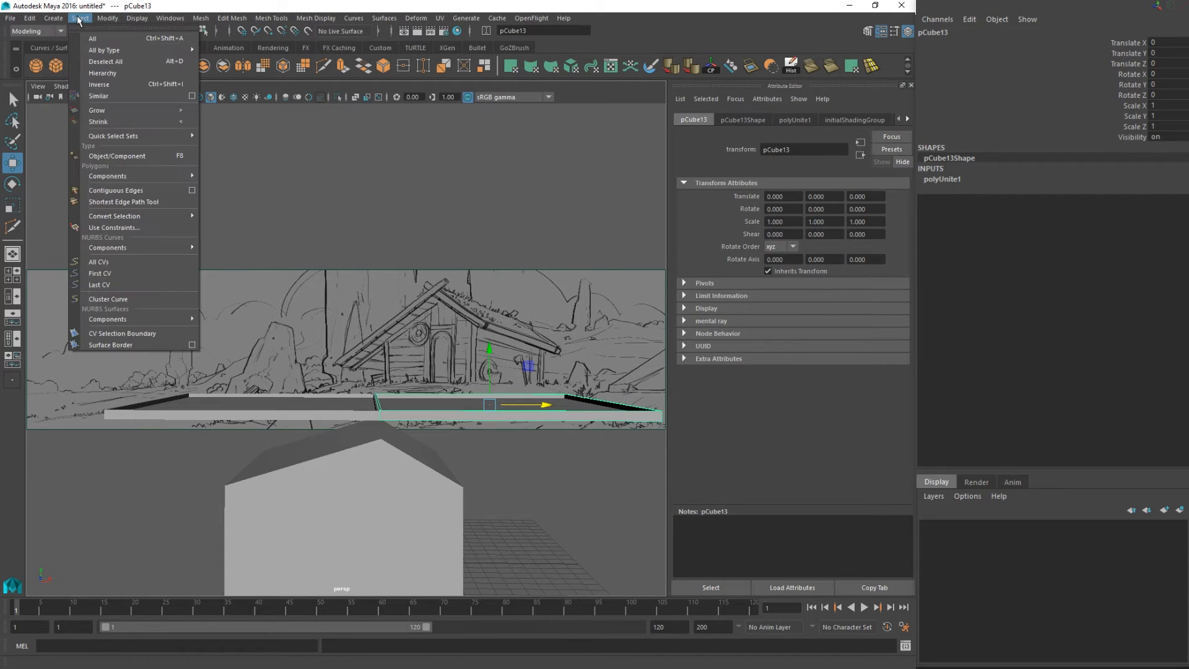
left_click(52, 18)
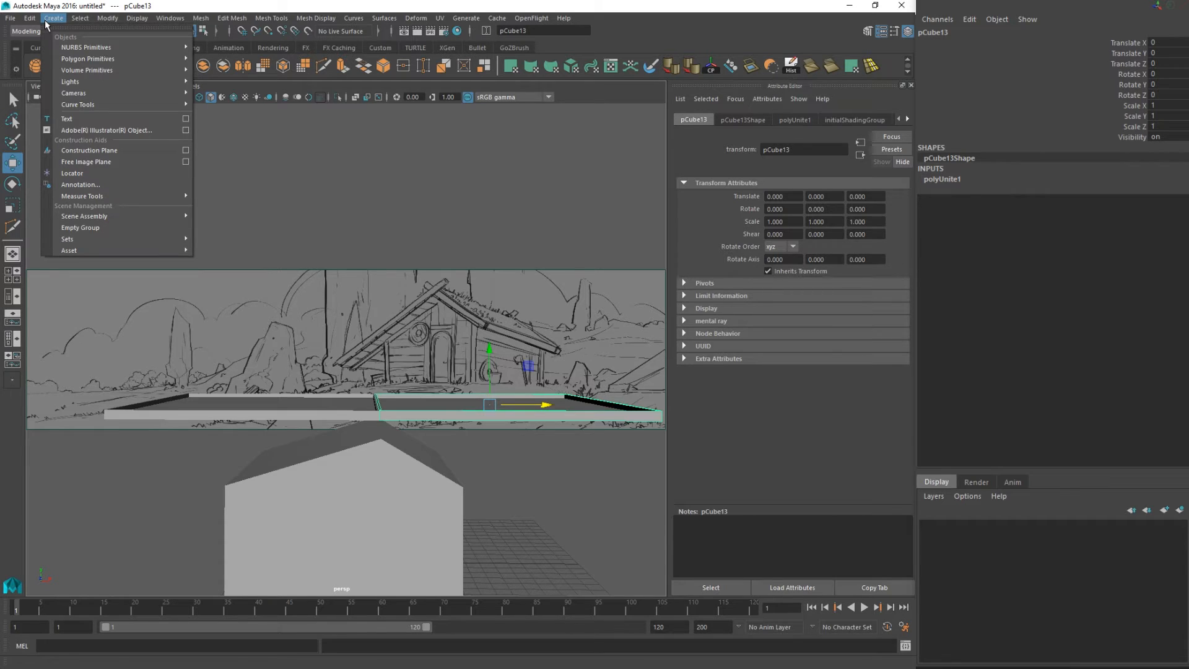
left_click(29, 17)
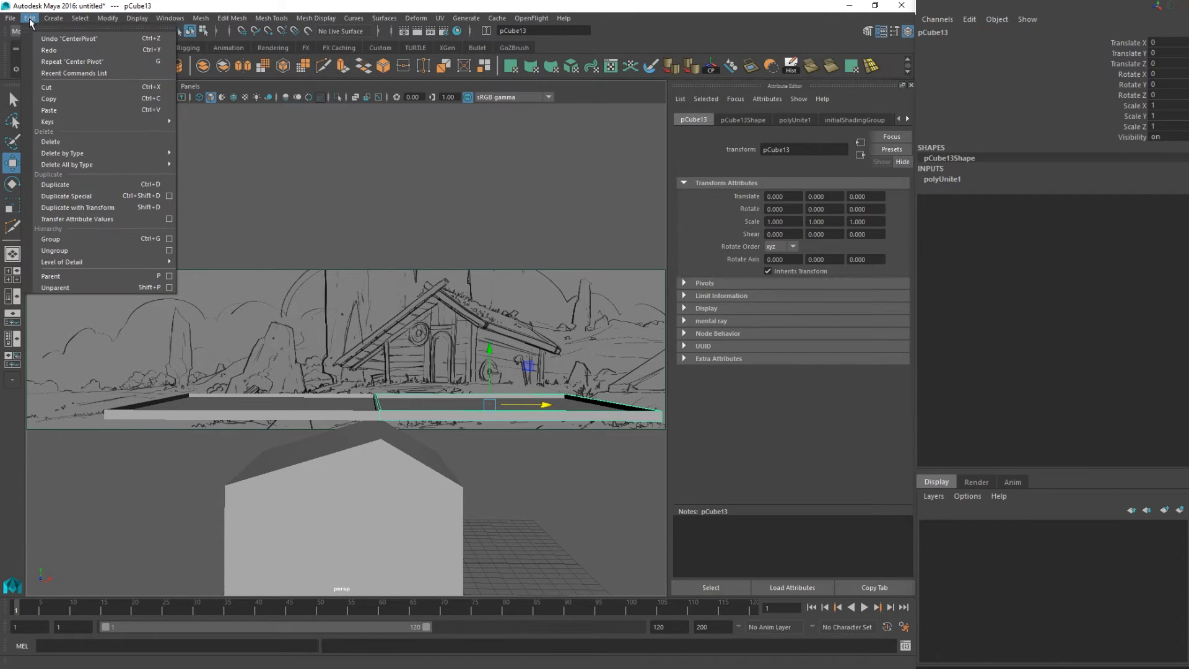
mouse_move(49, 110)
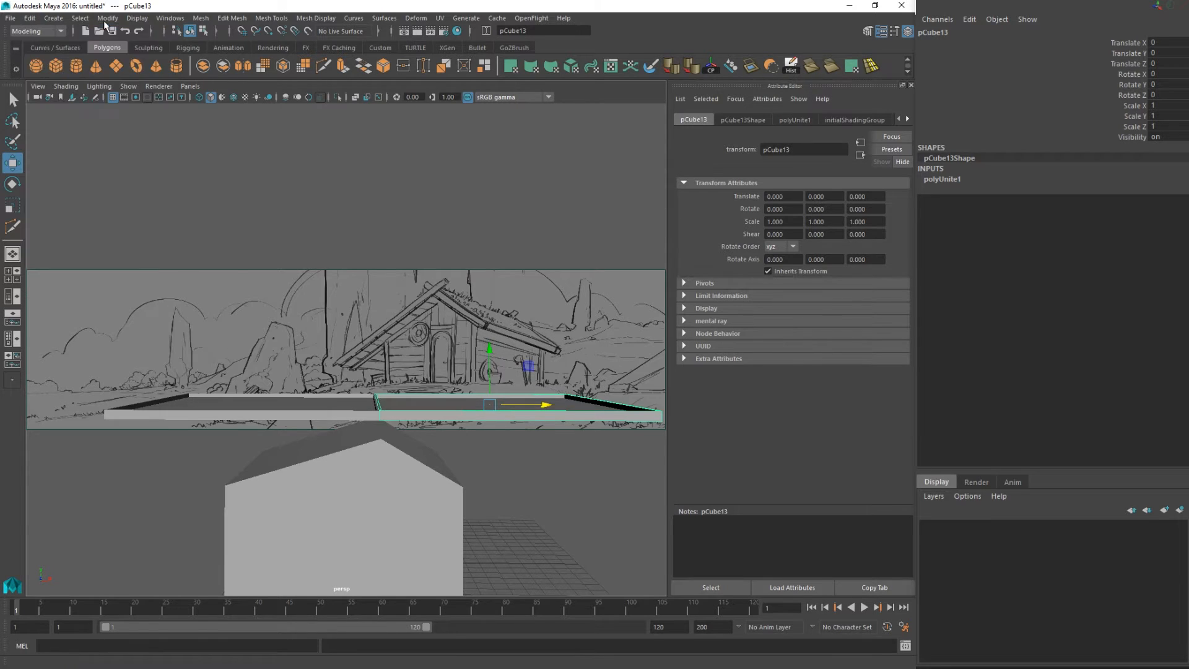
left_click(107, 17)
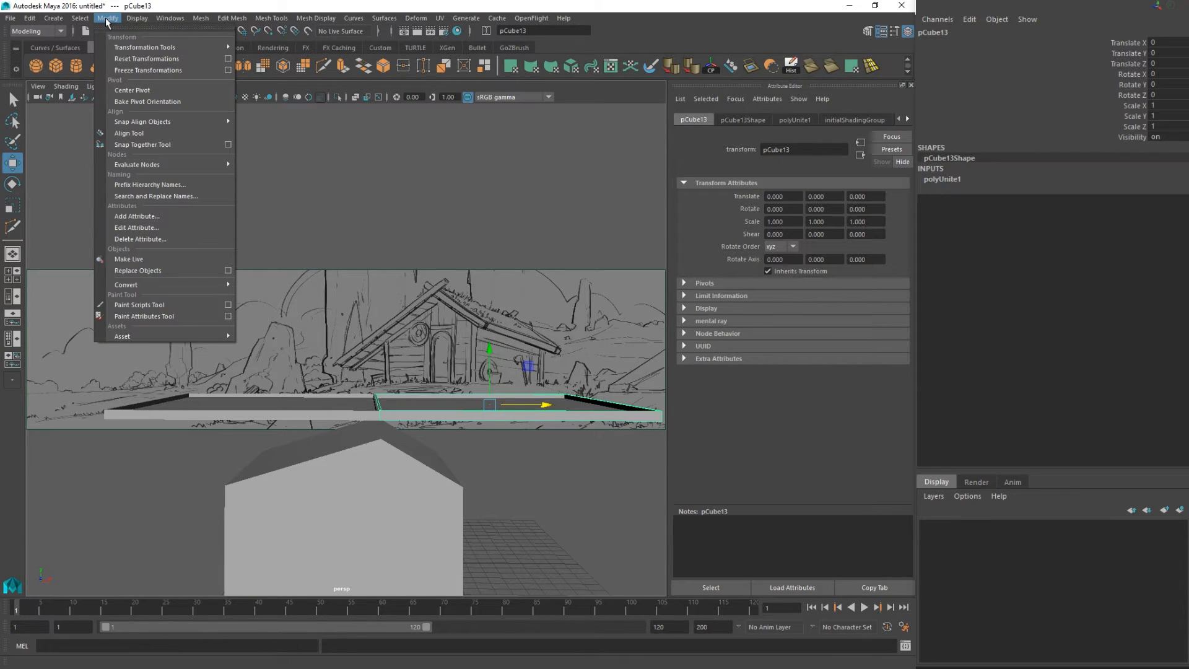
mouse_move(145, 47)
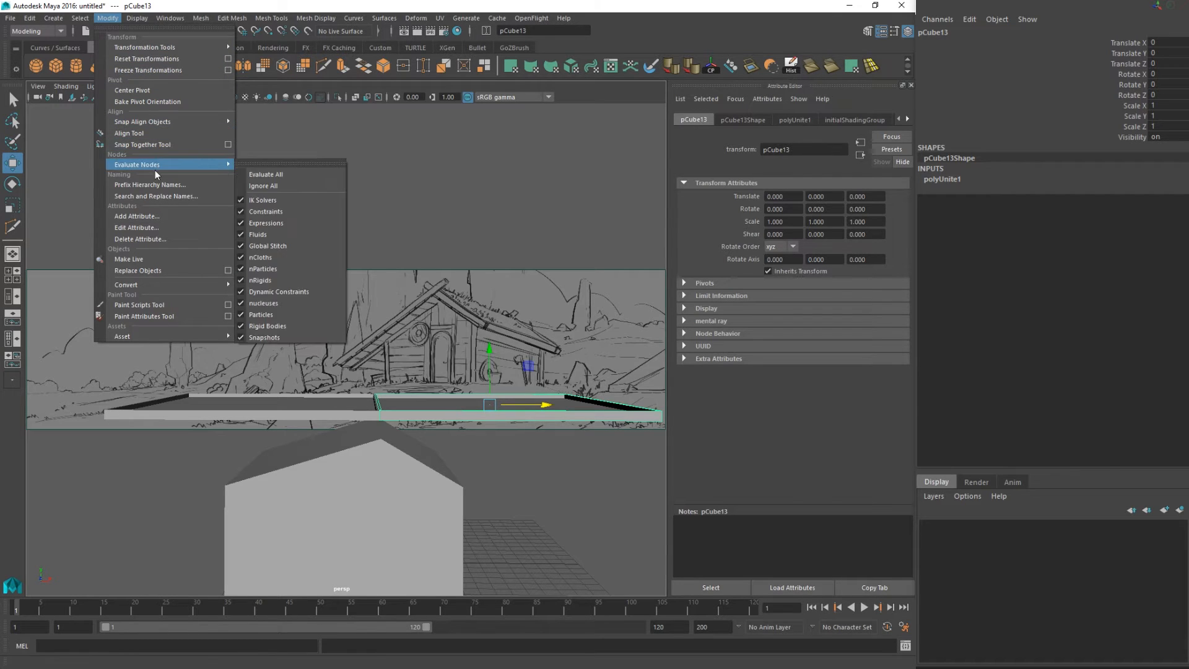
left_click(170, 17)
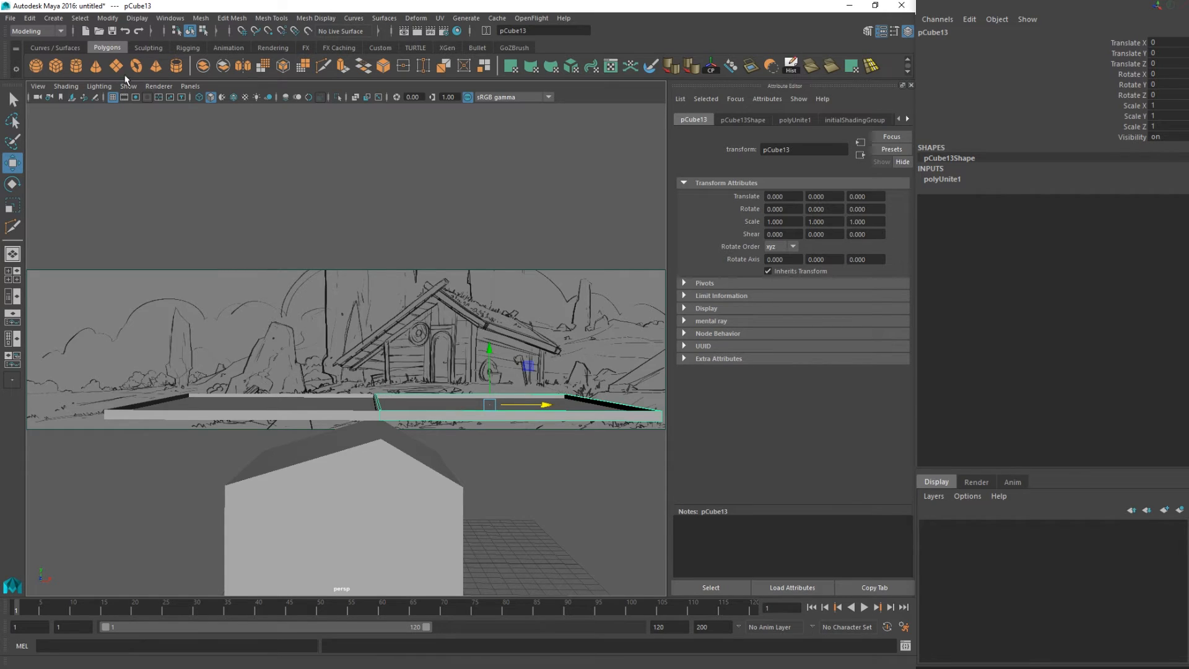
left_click(52, 17)
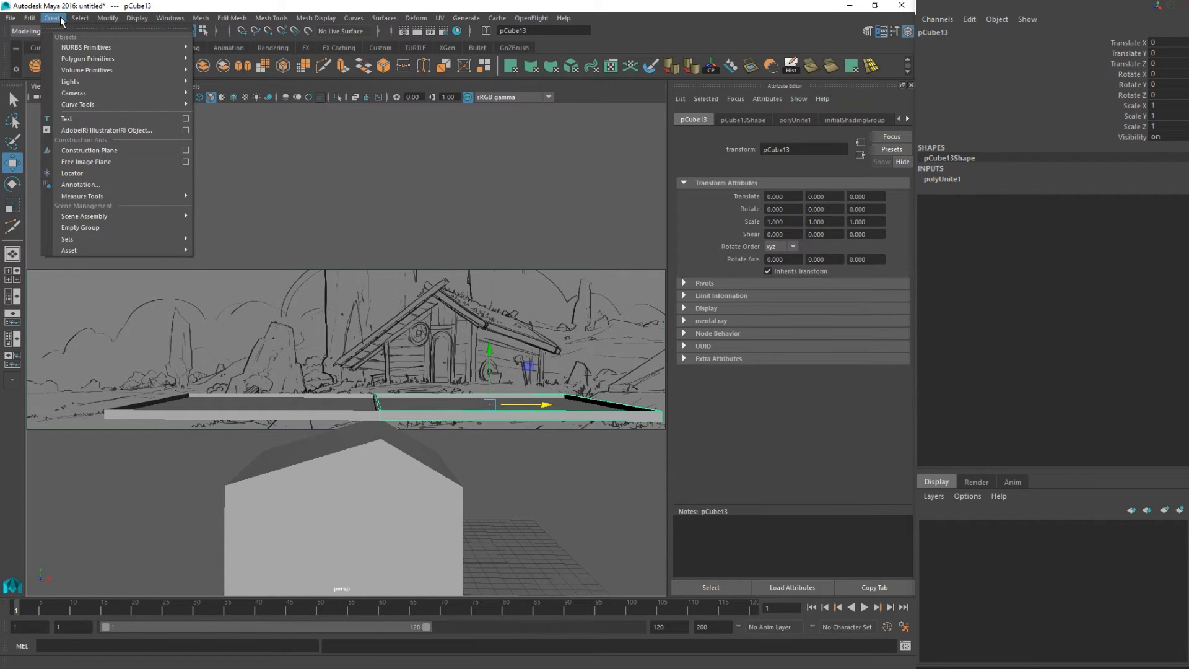
left_click(80, 17)
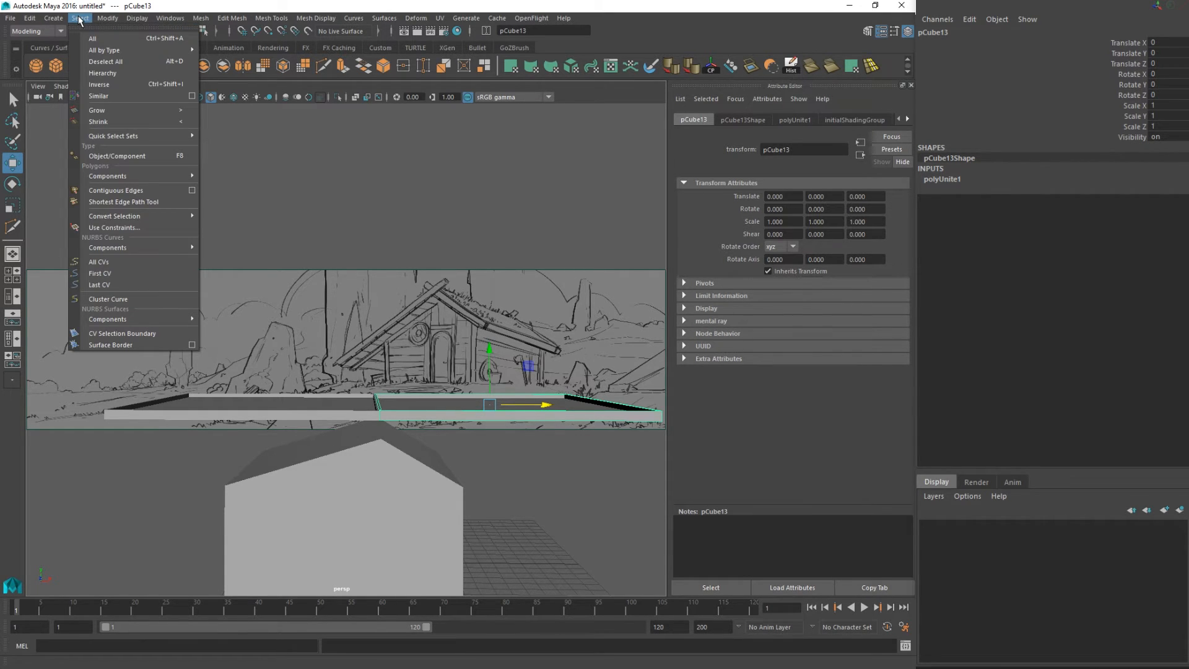
left_click(29, 18)
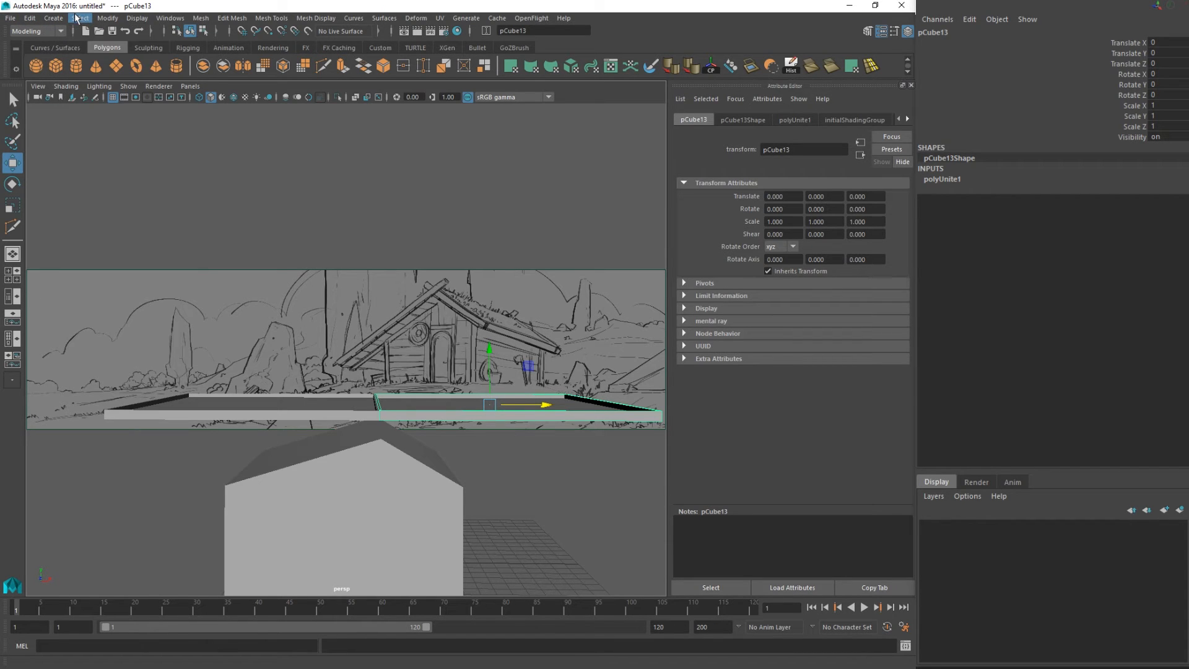
left_click(107, 17)
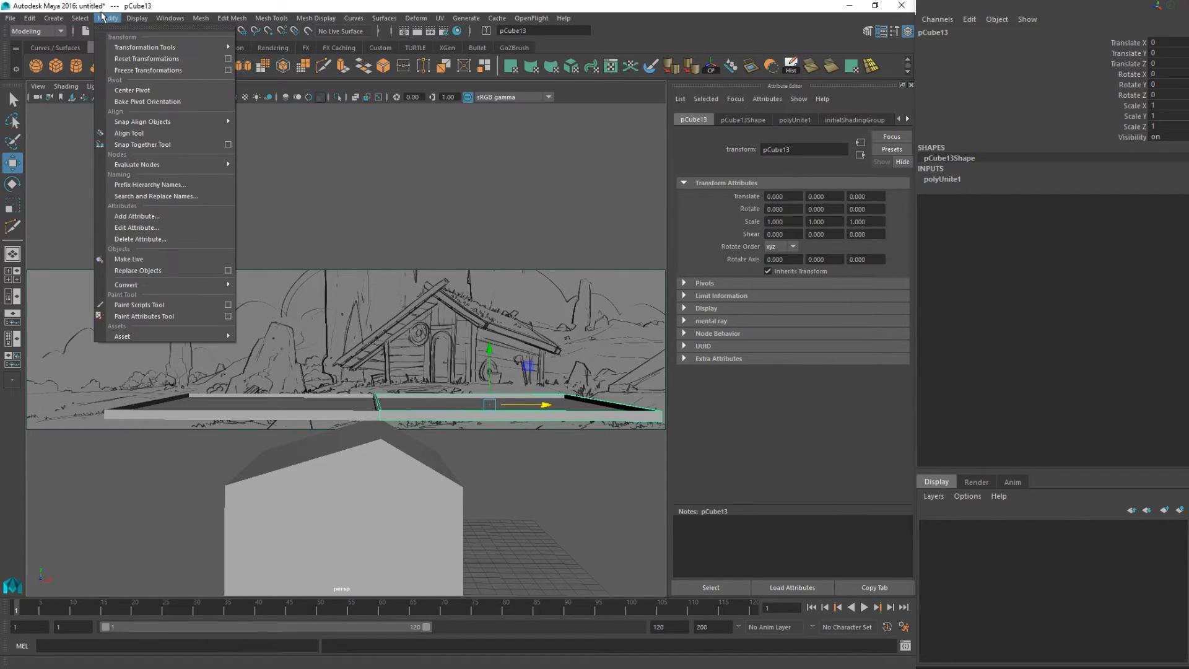
mouse_move(146, 59)
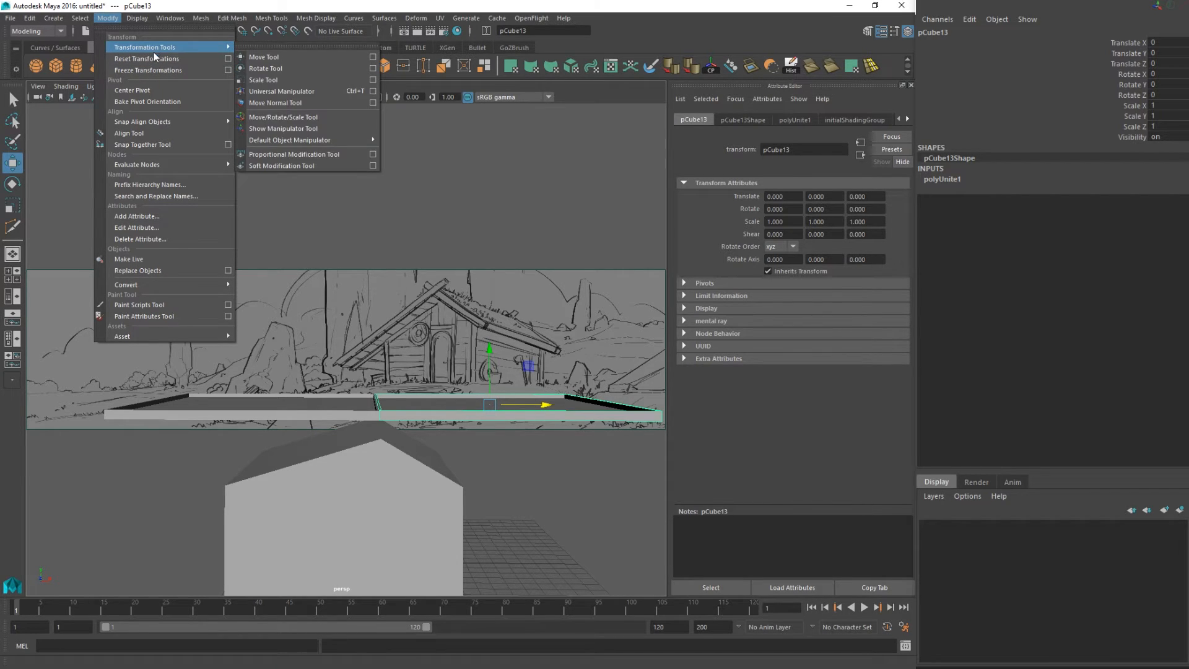
mouse_move(132, 91)
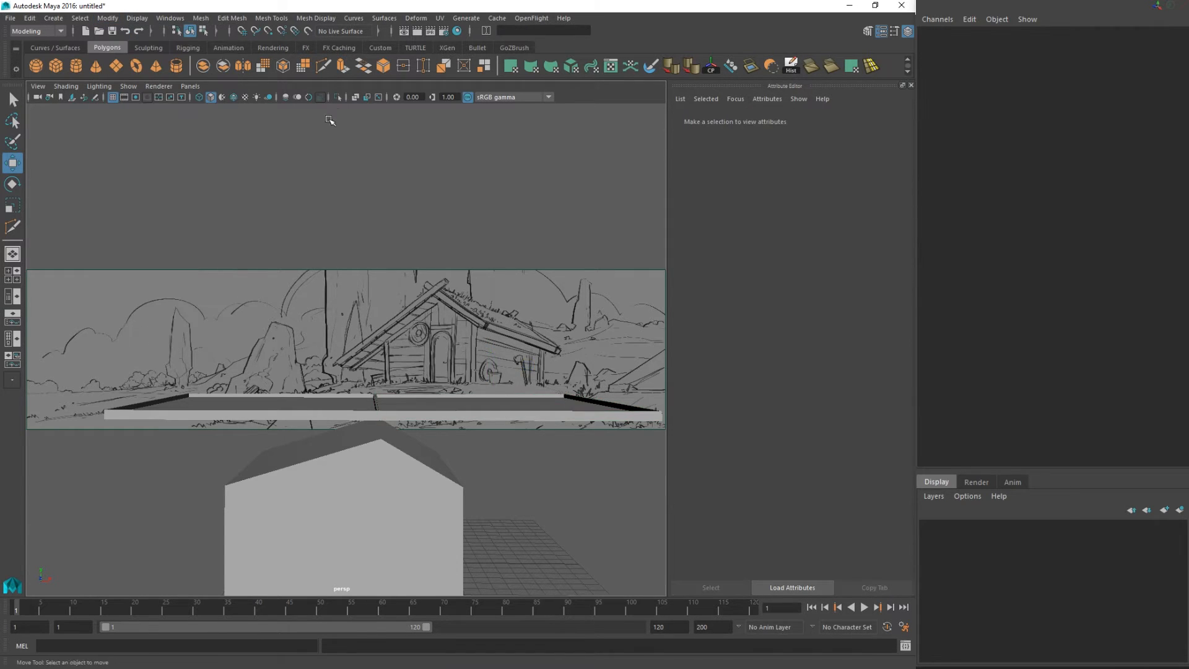
left_click(79, 18)
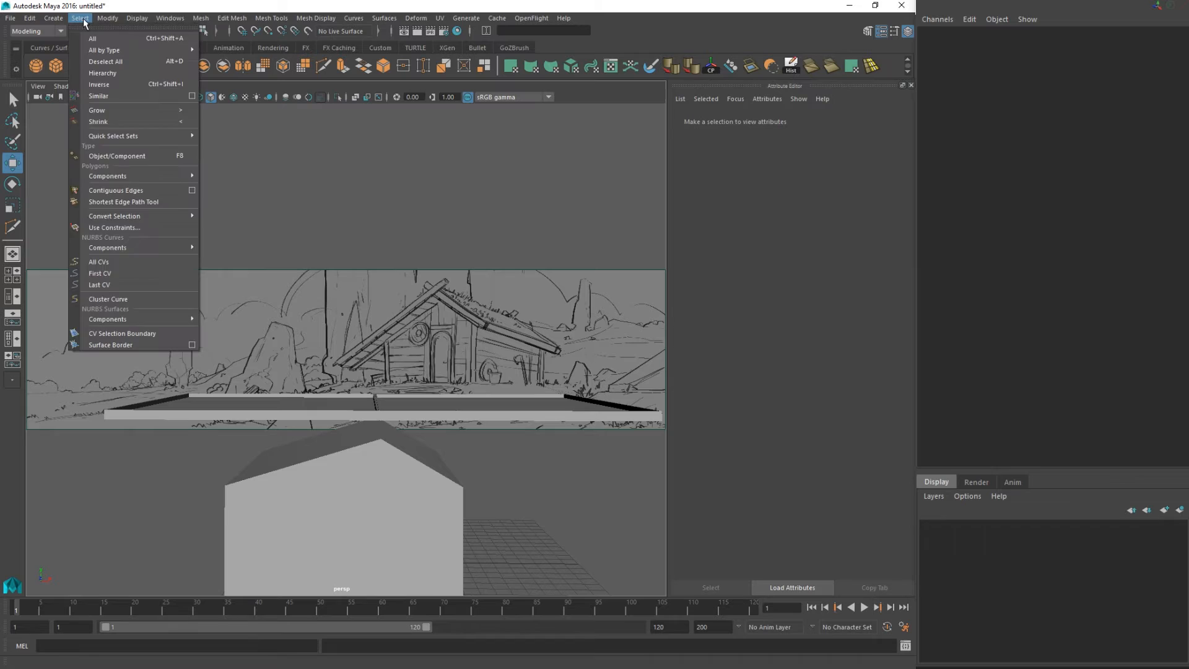
left_click(108, 17)
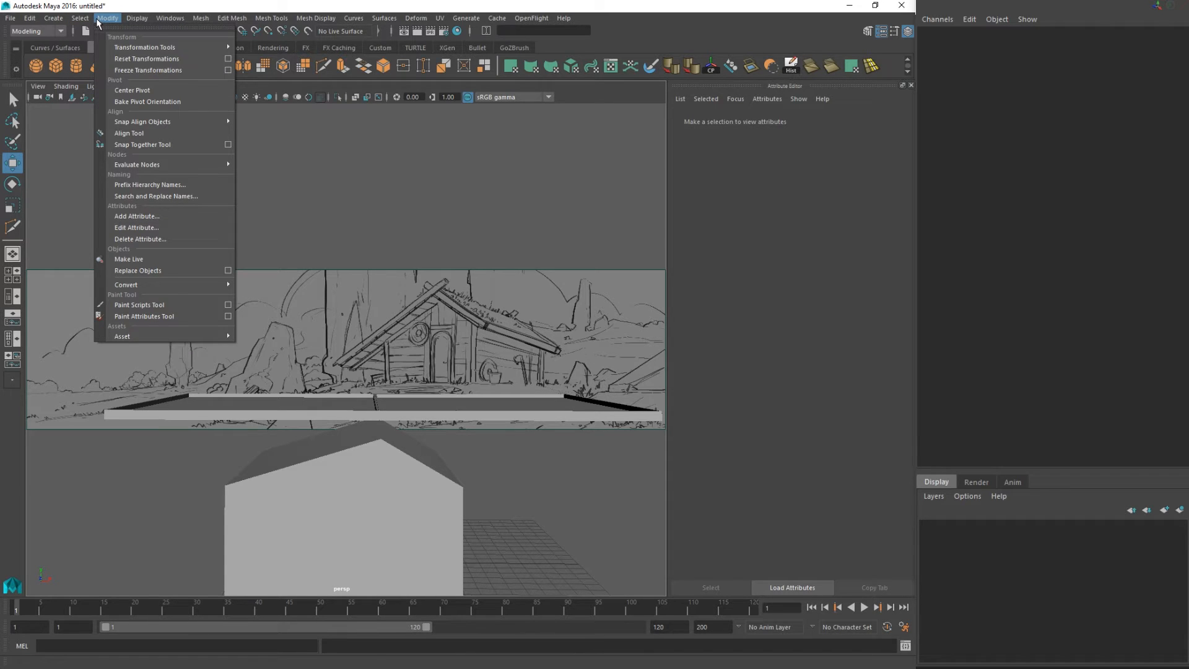
mouse_move(144, 47)
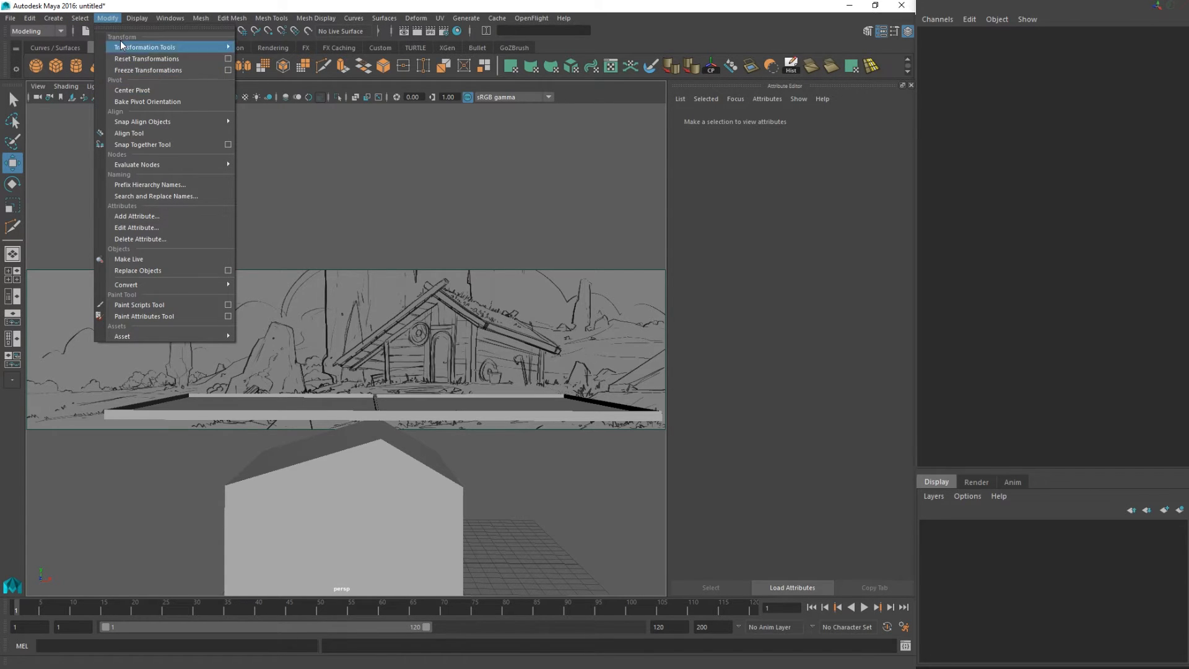
mouse_move(132, 90)
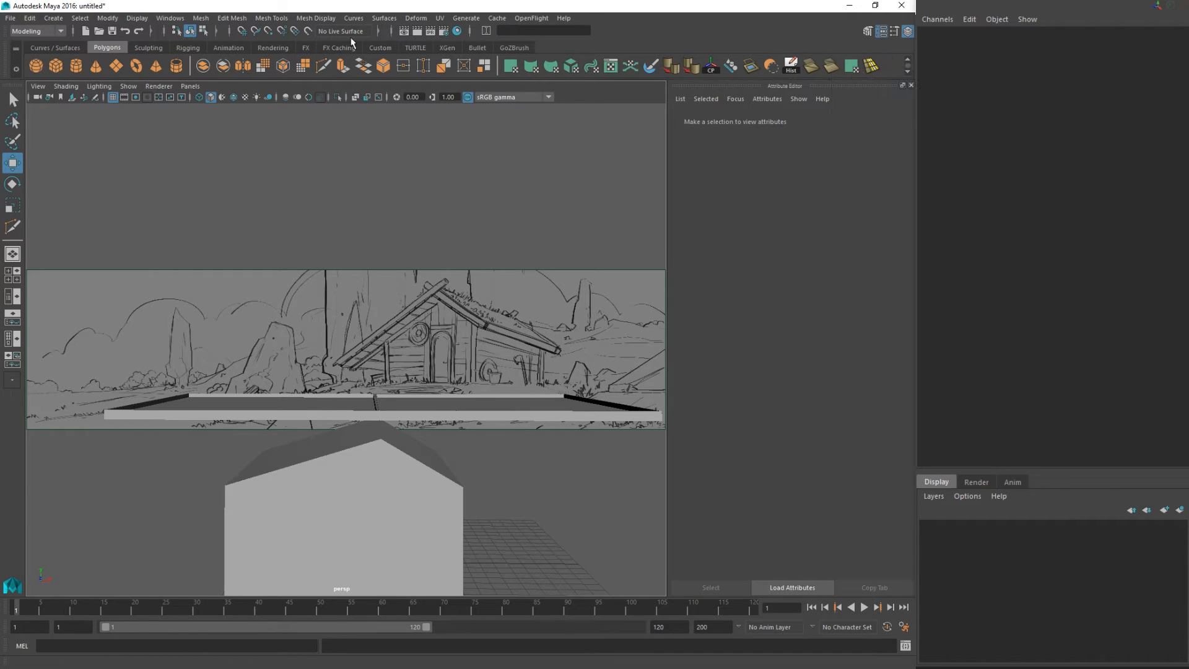
left_click(497, 405)
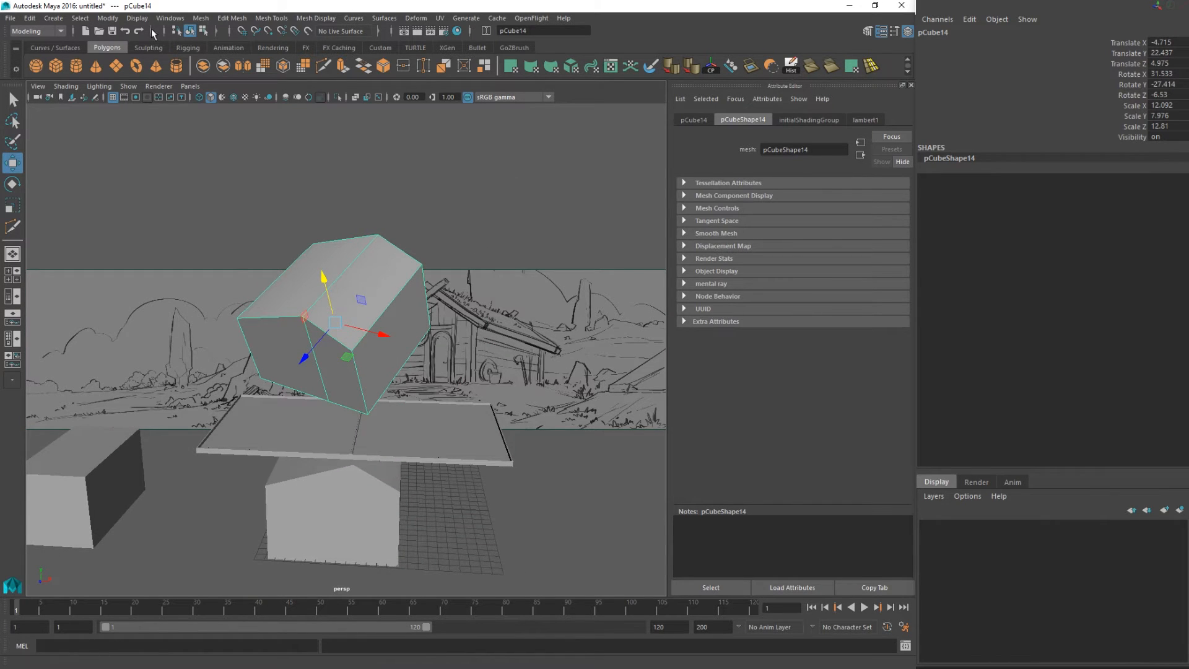
- Browse Freeze Transformations and Align Tool in the Modify menu, then dismiss it
left_click(106, 18)
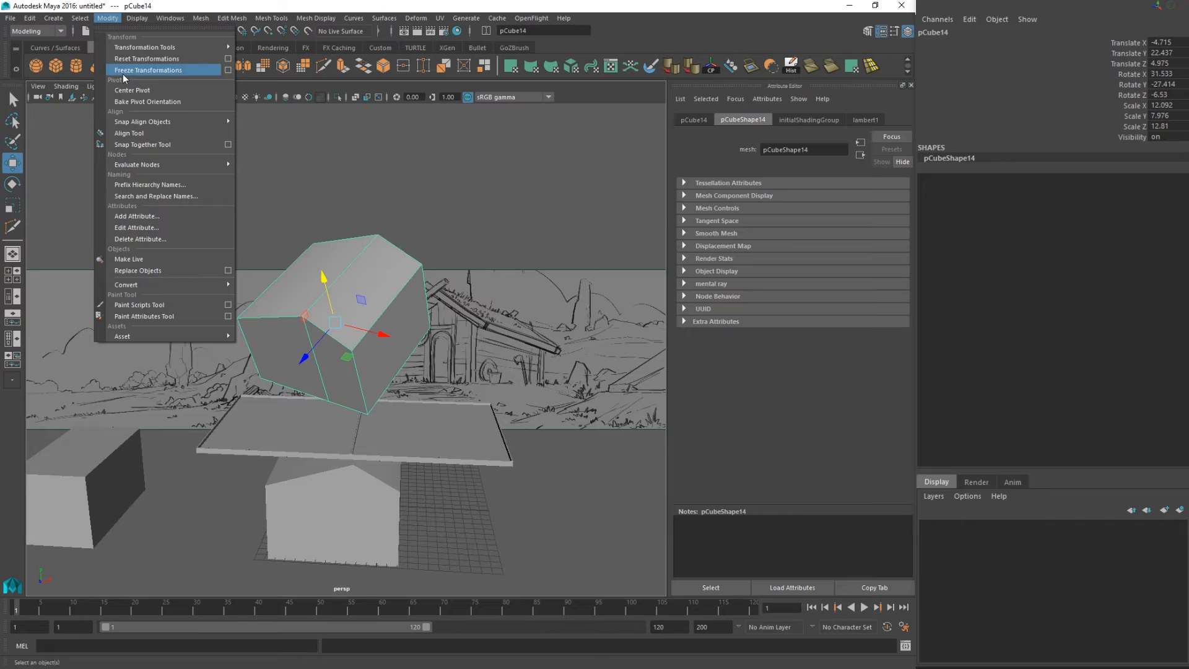
mouse_move(129, 133)
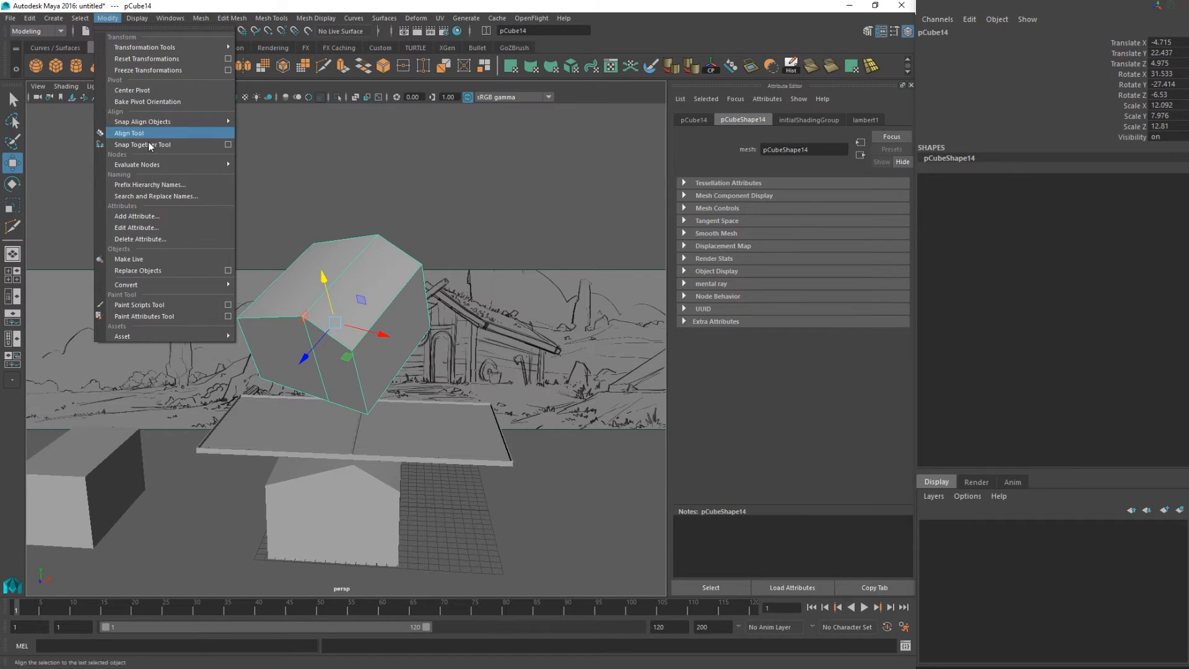
mouse_move(148, 70)
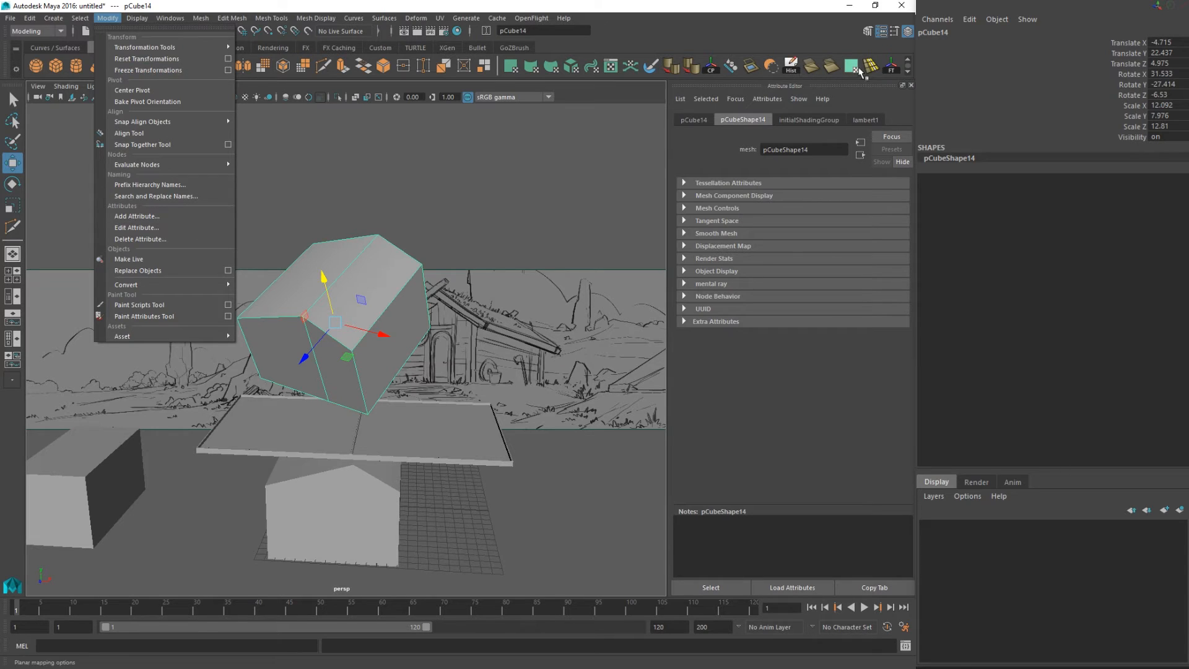
left_click(148, 70)
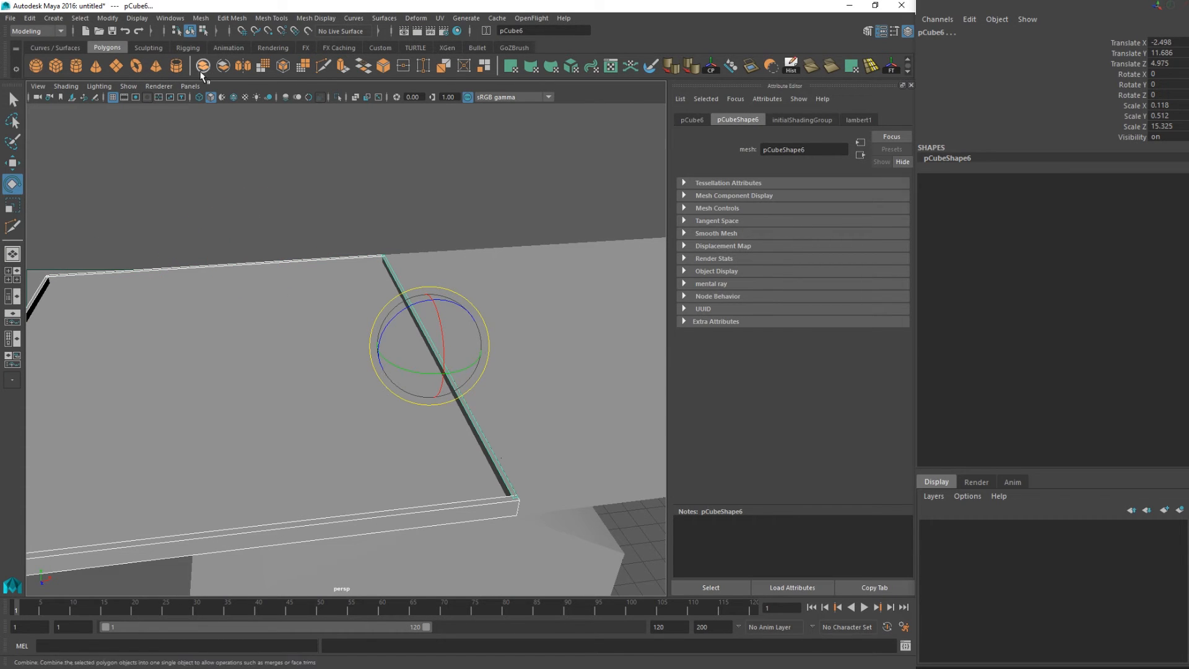
- Combine the floor boards into a single mesh and zoom the view
left_click(202, 65)
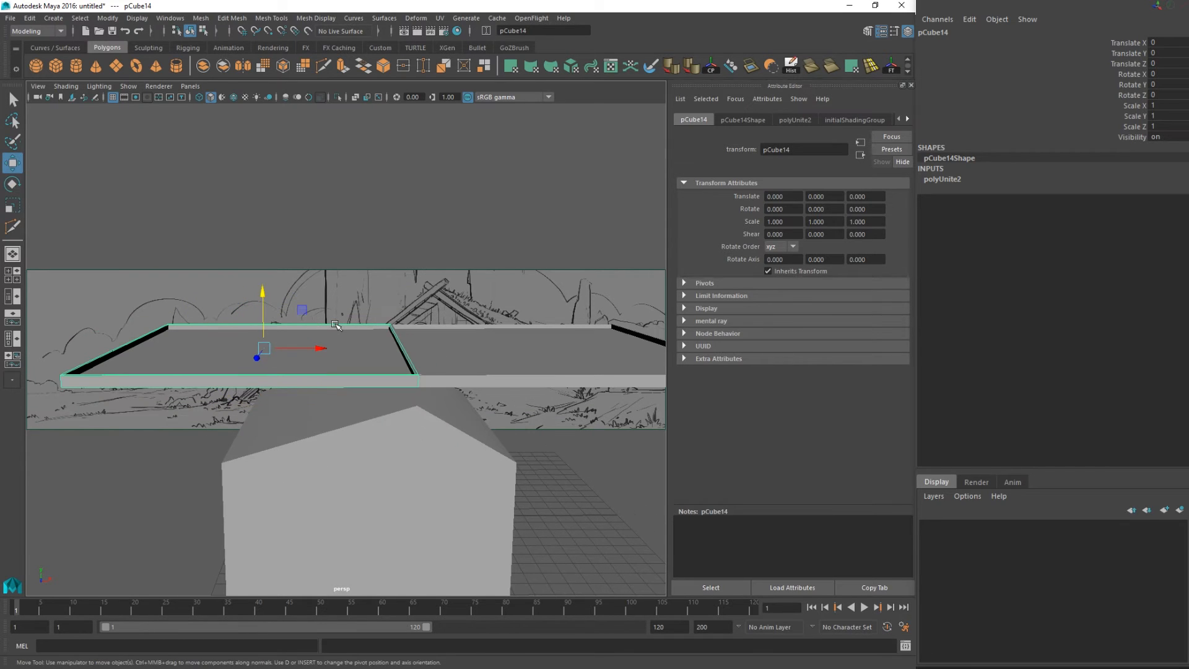
mouse_move(313, 311)
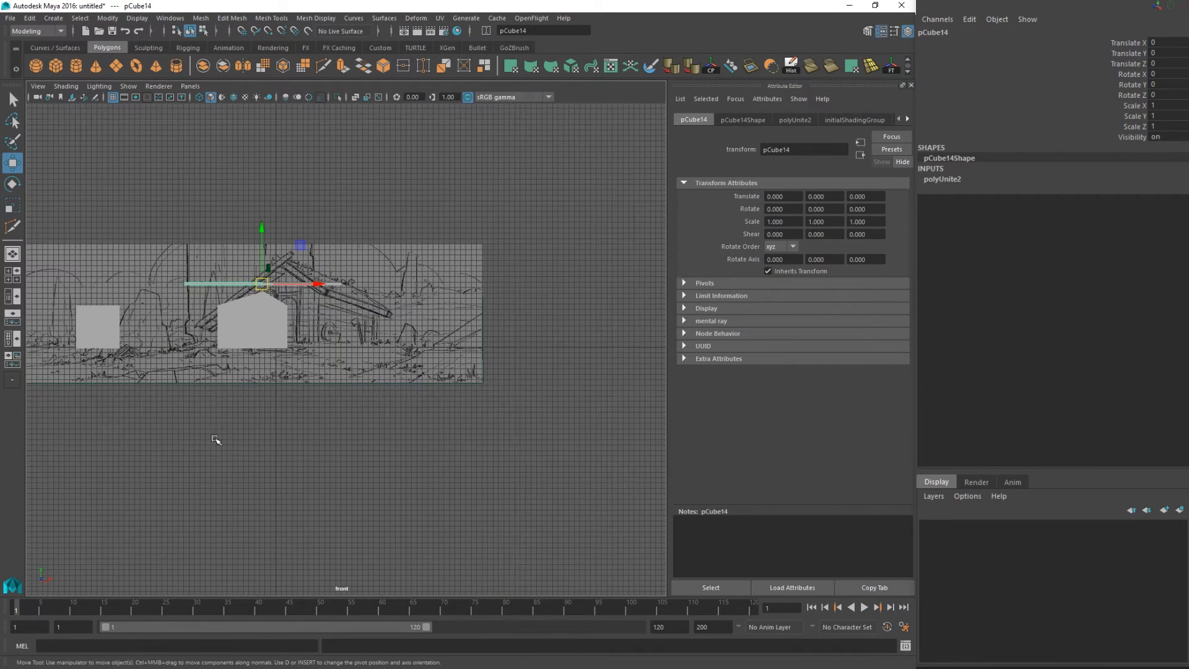
scroll("up", 3)
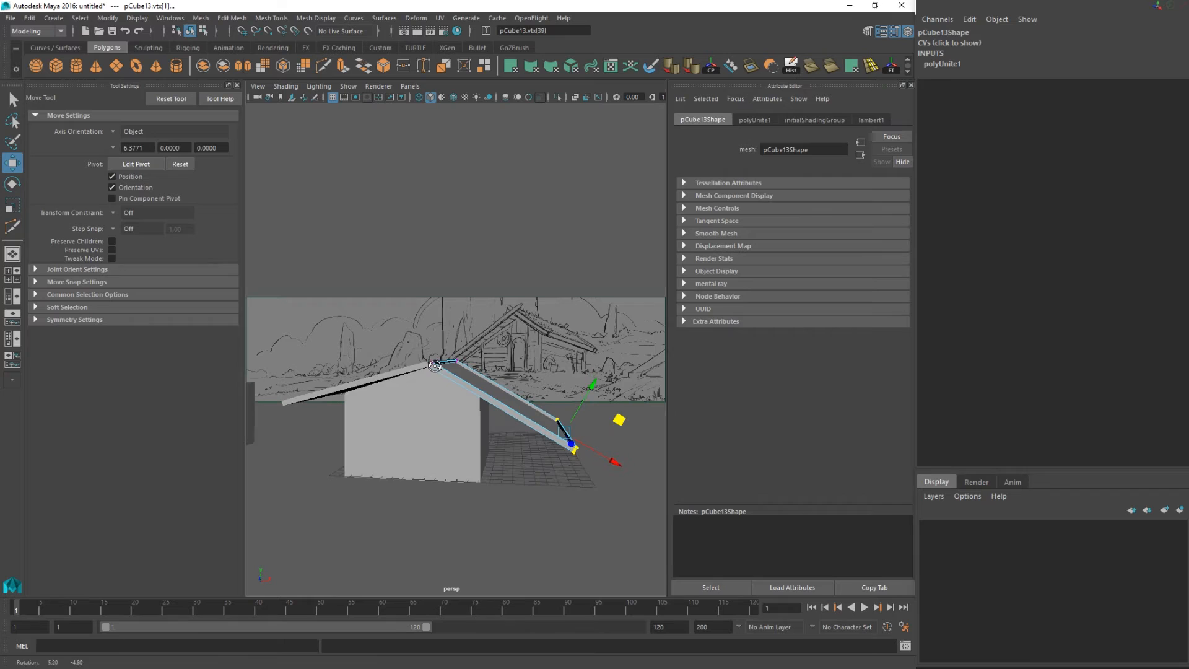
- Set the Move Tool's Axis Orientation to World
left_click(132, 130)
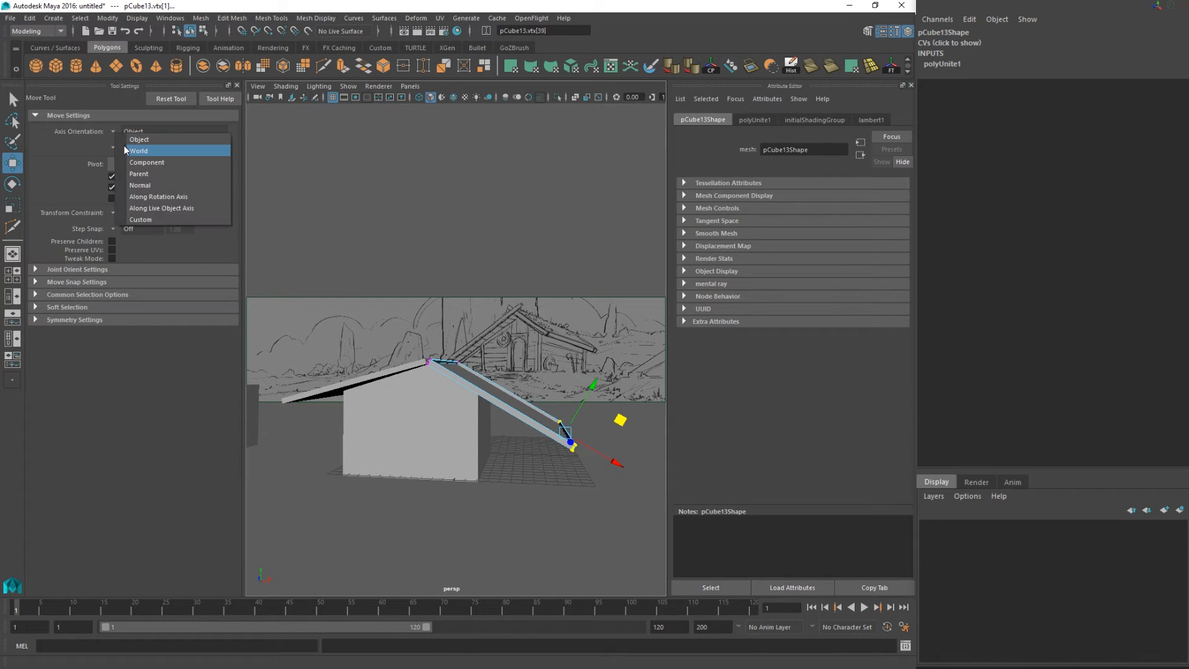
left_click(140, 146)
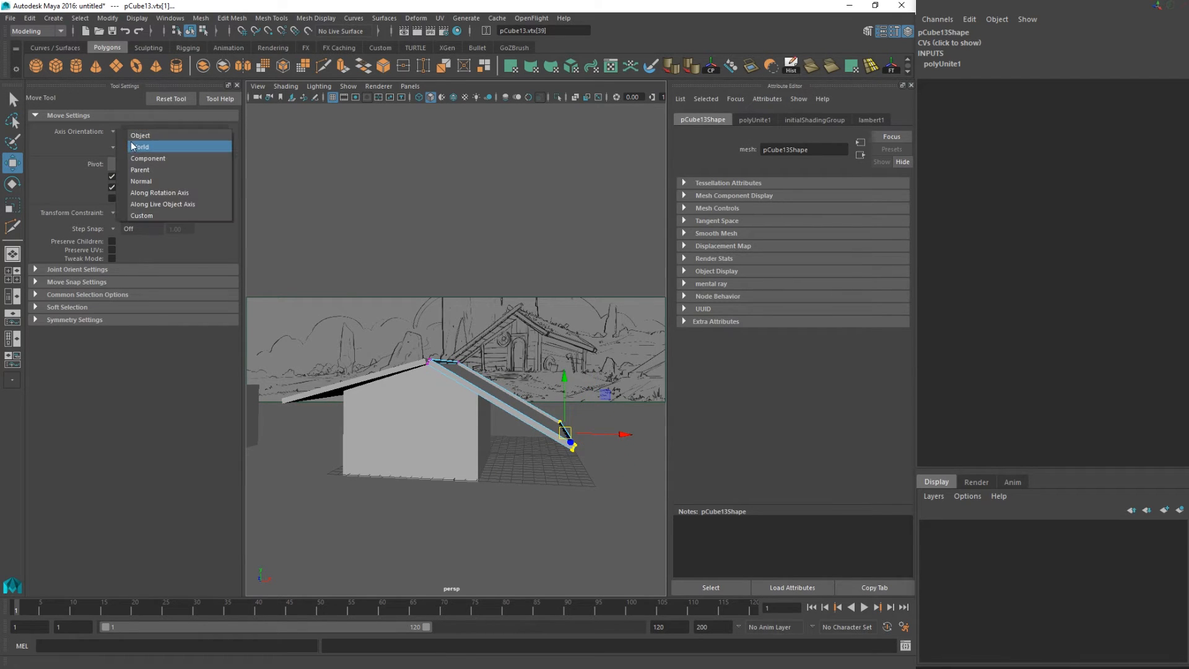
left_click(141, 135)
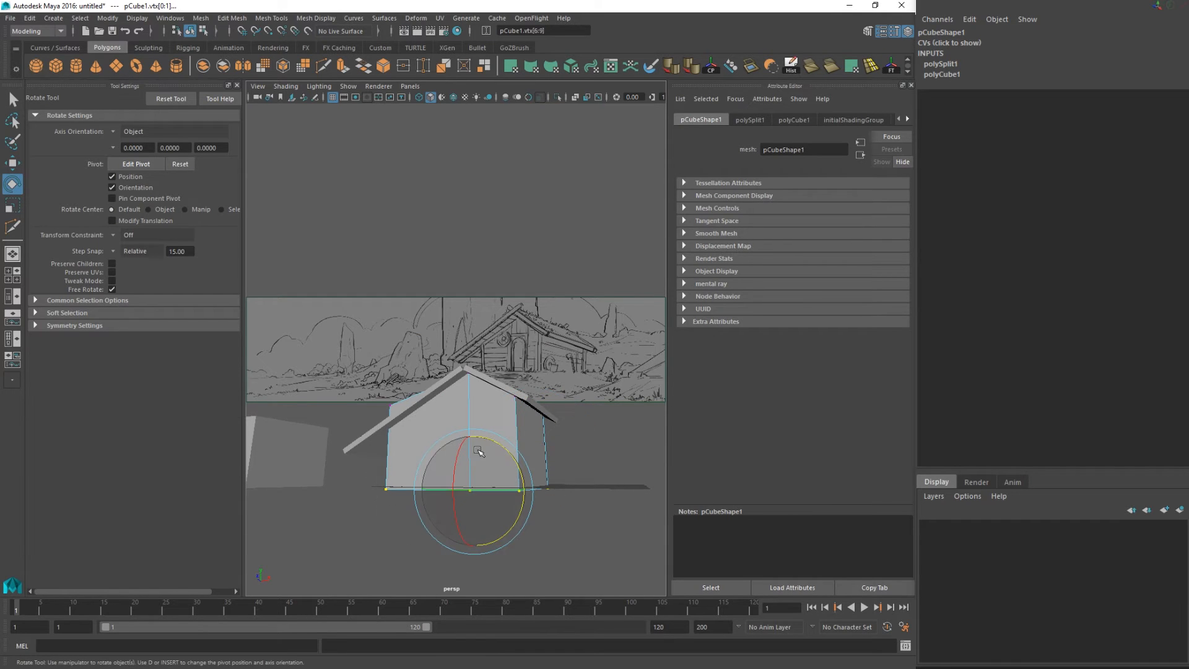
- Put the roof board in face mode and move its top end toward the ridge
key("w")
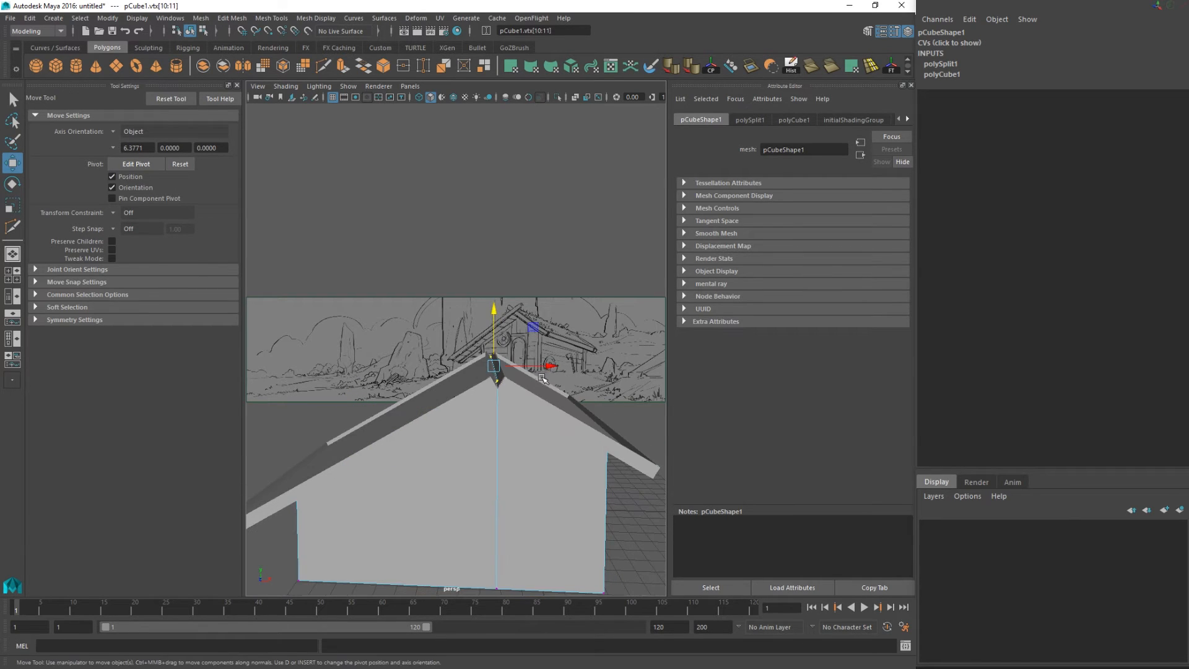
right_click(493, 365)
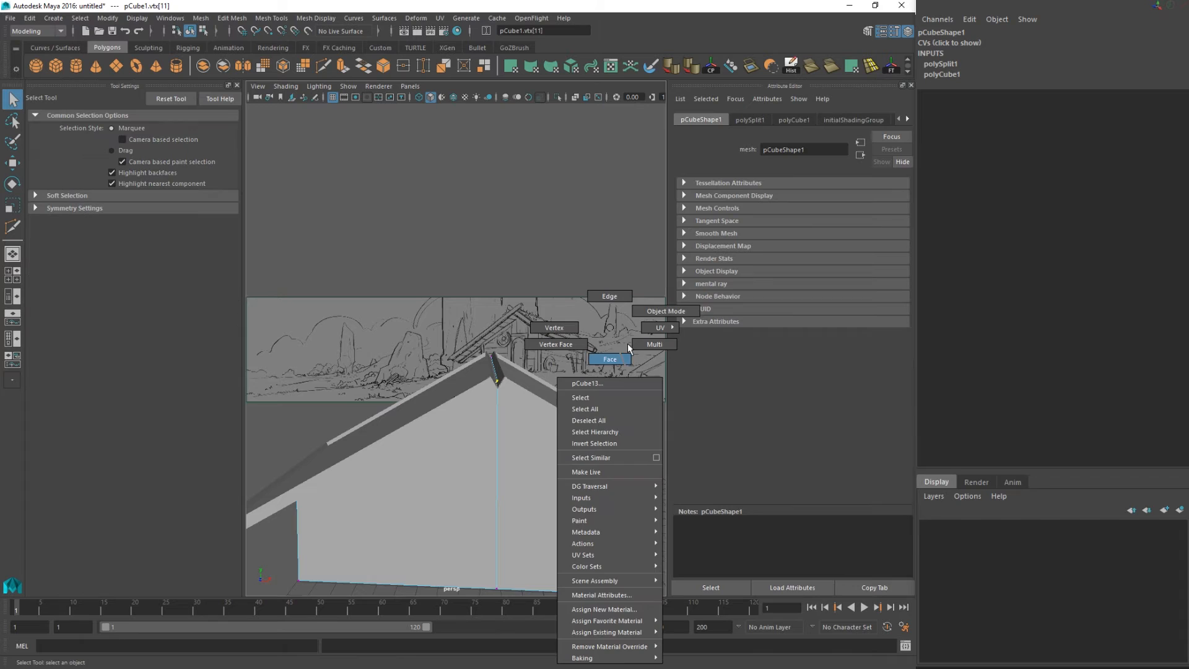
left_click(580, 396)
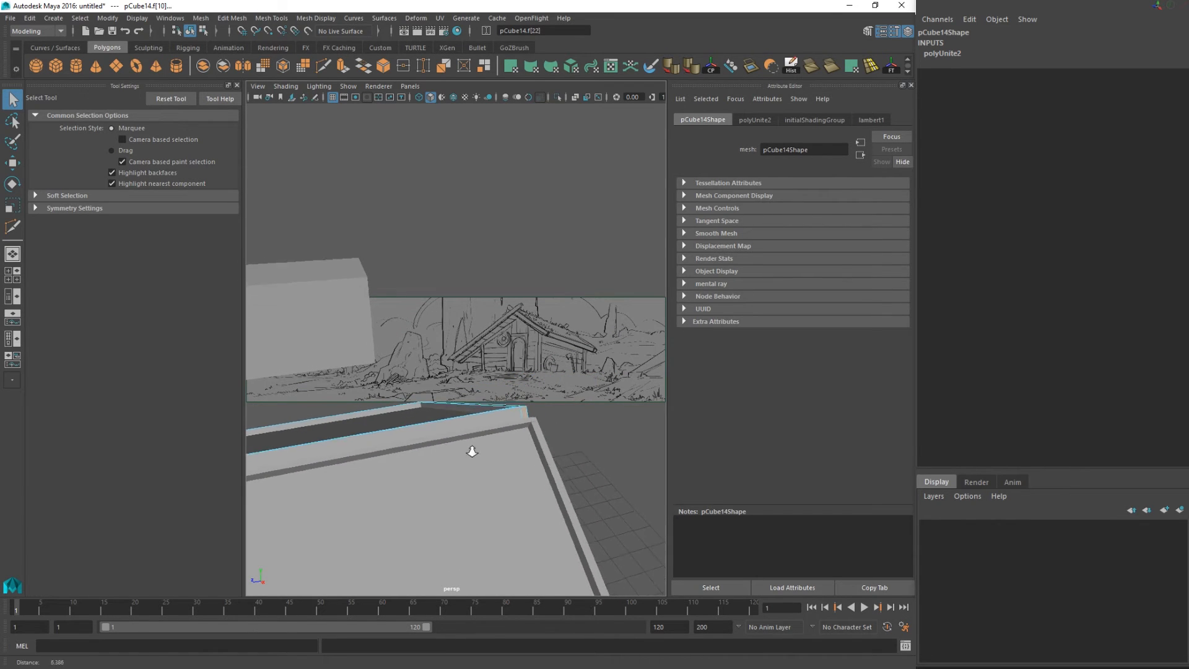
key("w")
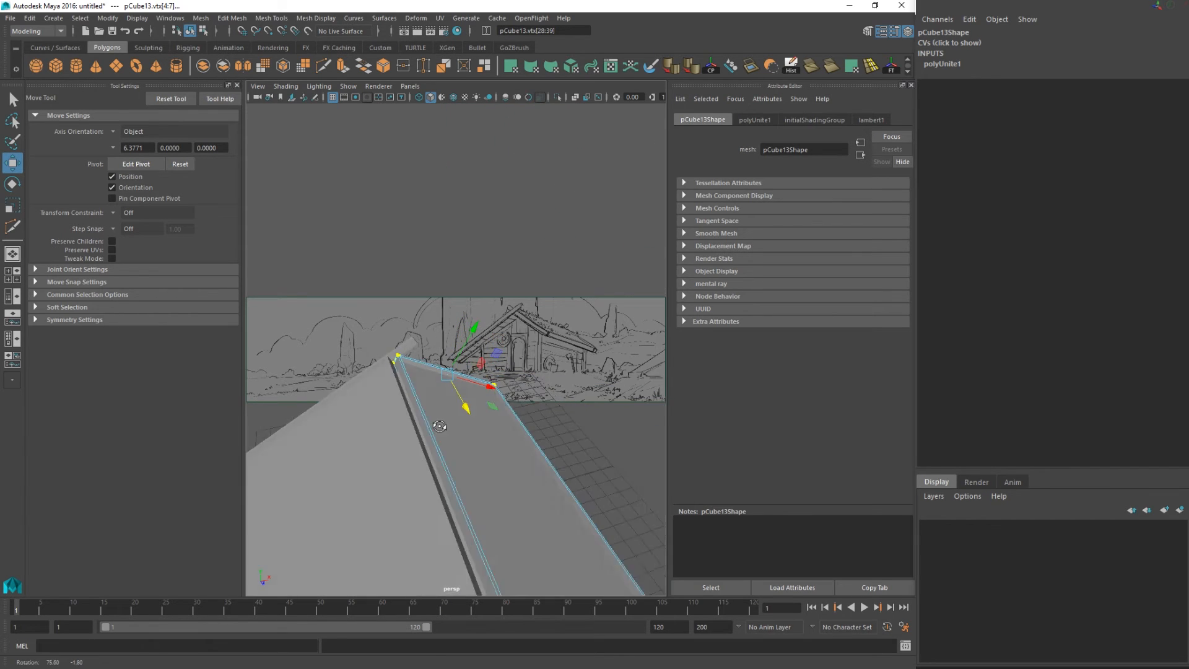
- Edit the roof board's components, then select the other roof board as a whole
right_click(440, 371)
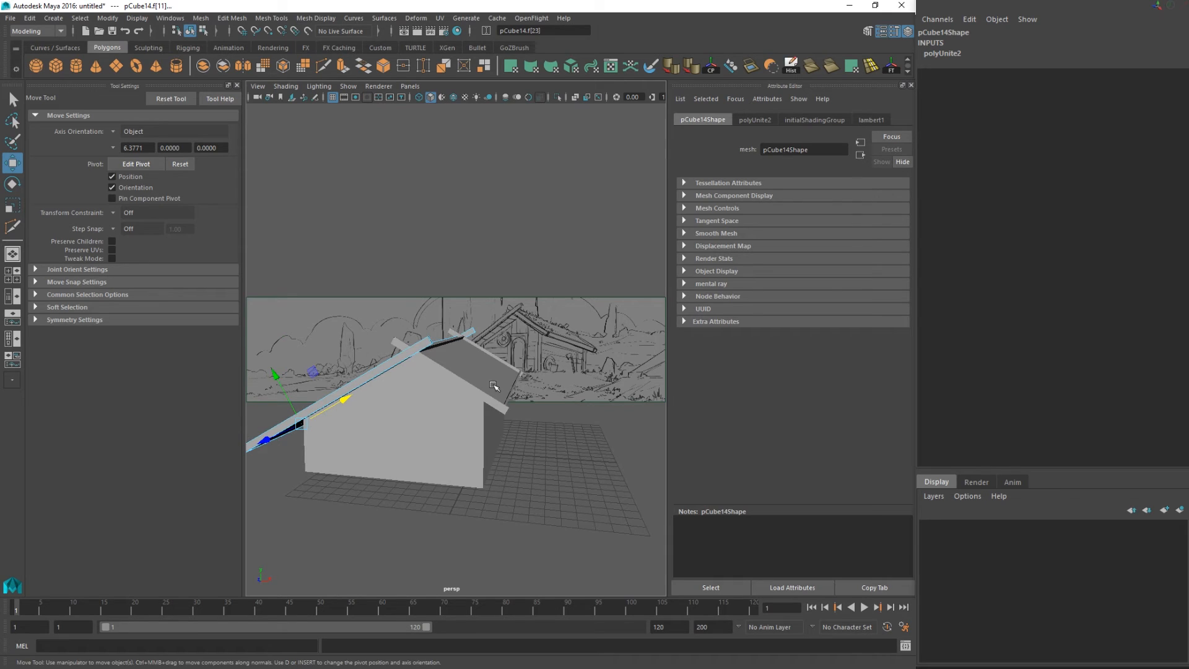
left_click(13, 98)
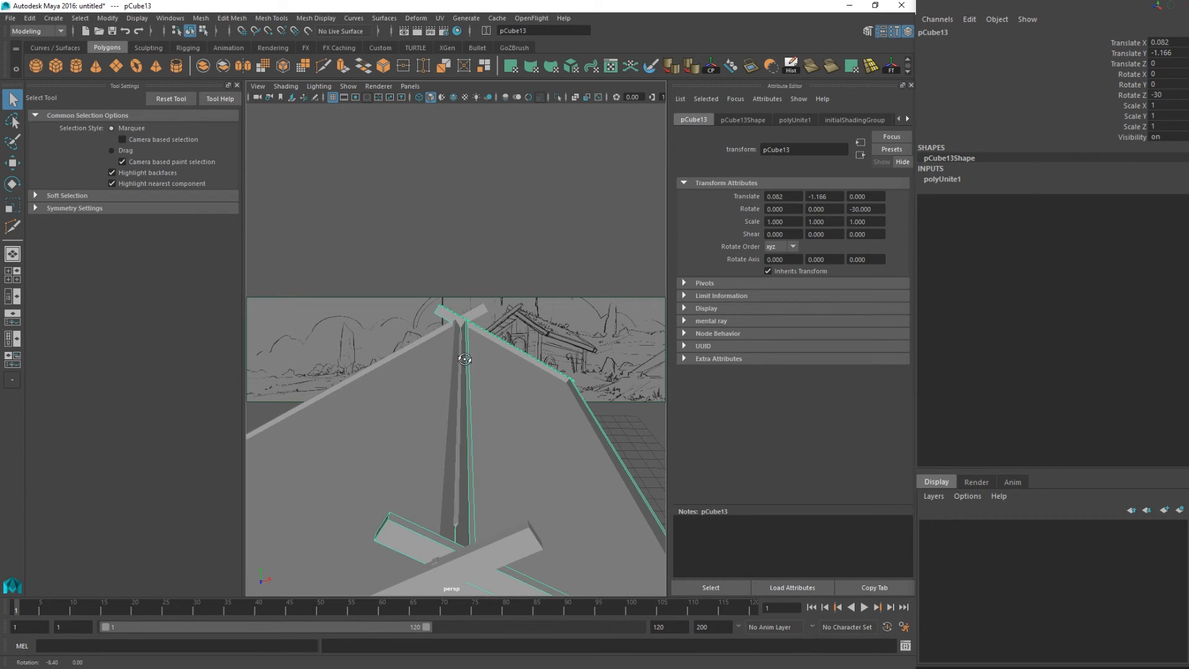
- Rotate and move the pCube13 beam-strip faces upright, then extract them as a separate piece
right_click(454, 358)
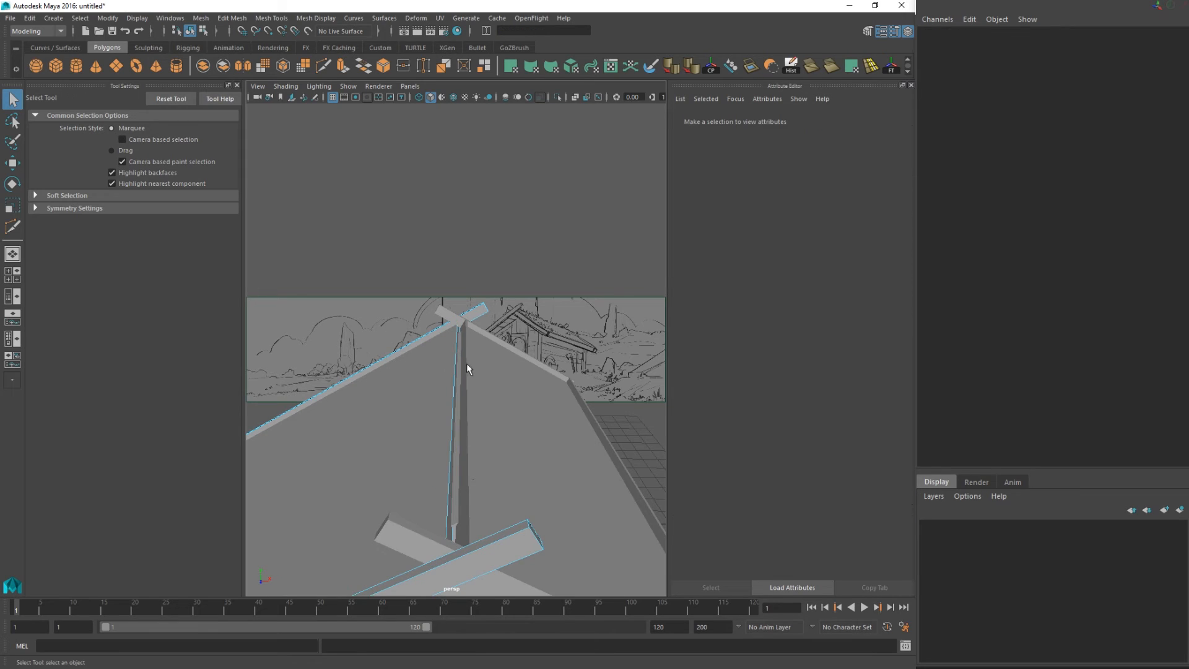
left_click(466, 379)
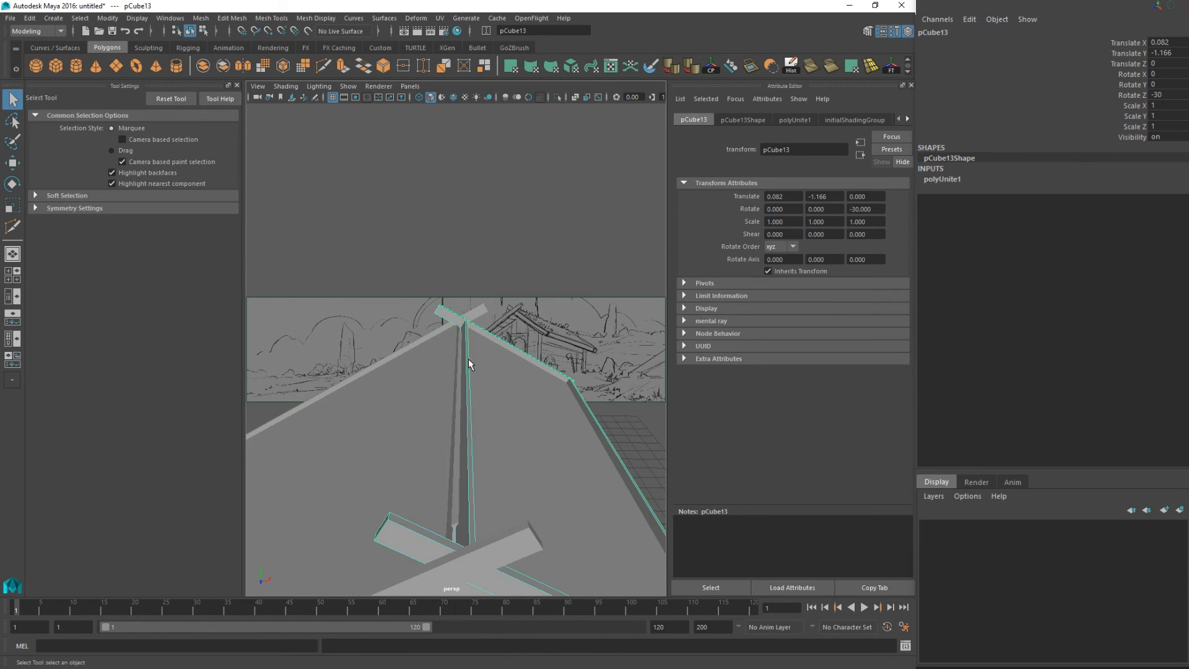
key("e")
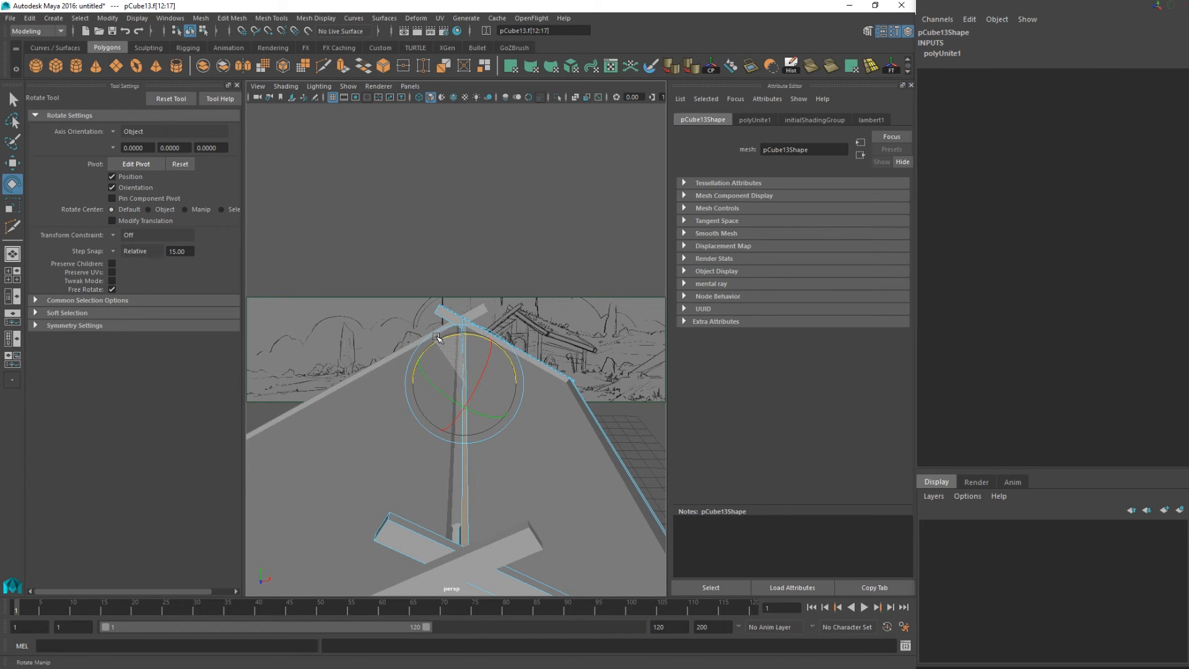
key("w")
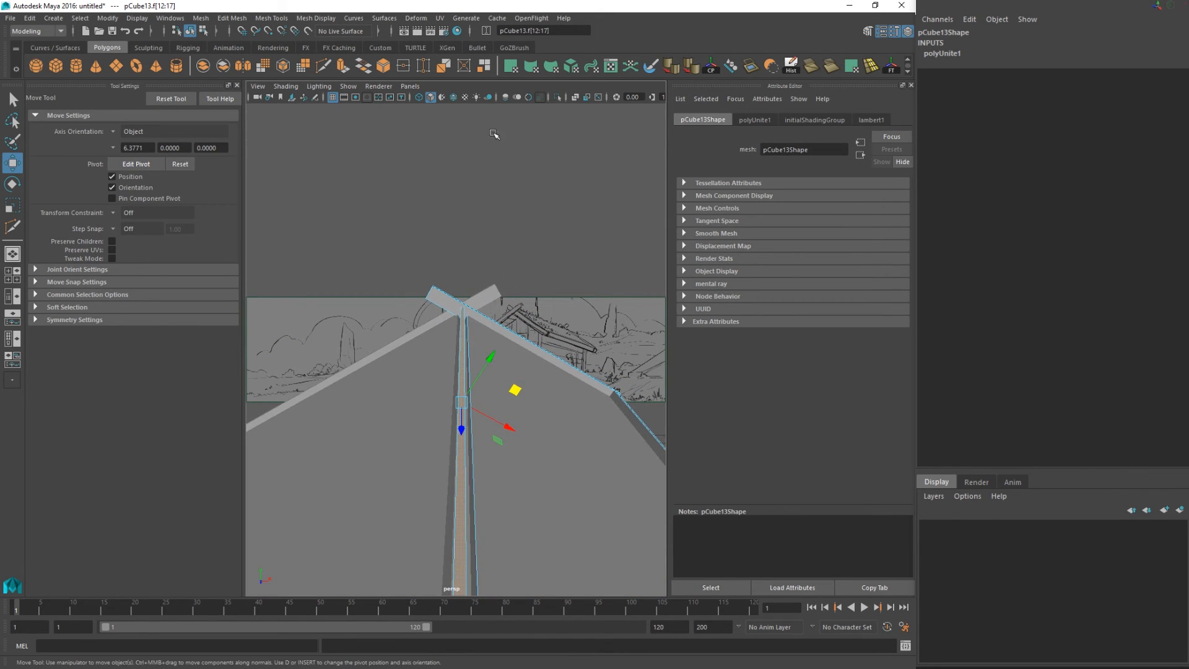
left_click(486, 66)
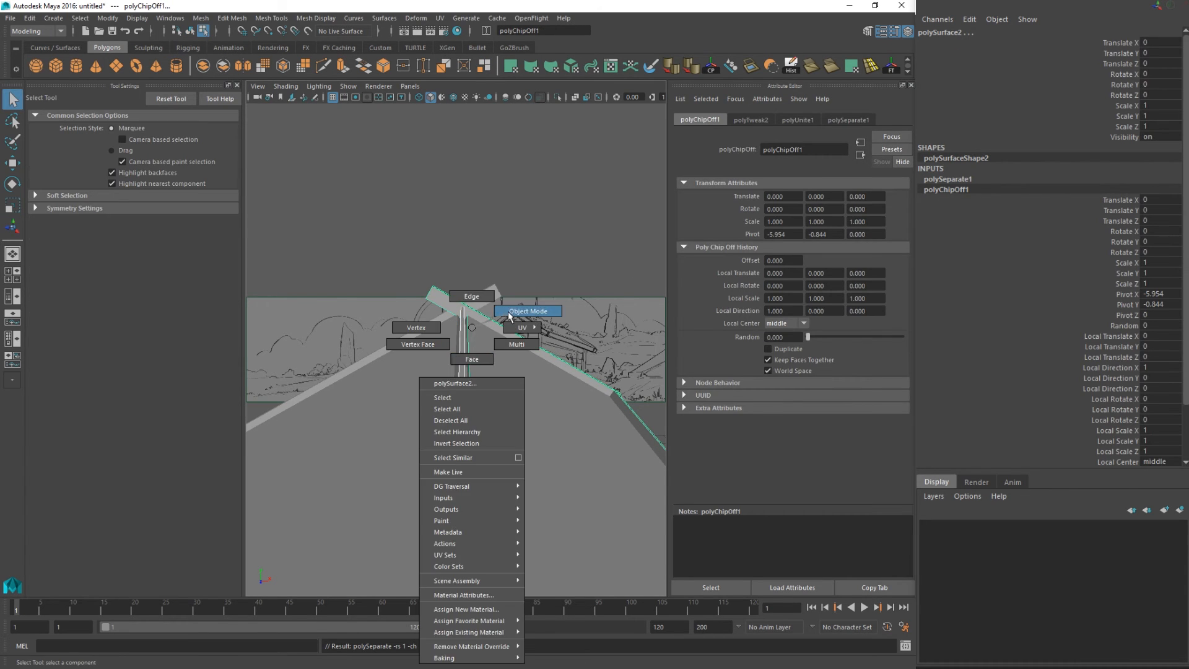
- Return the extracted beam to object mode and reset its transformations from the Modify menu
left_click(528, 311)
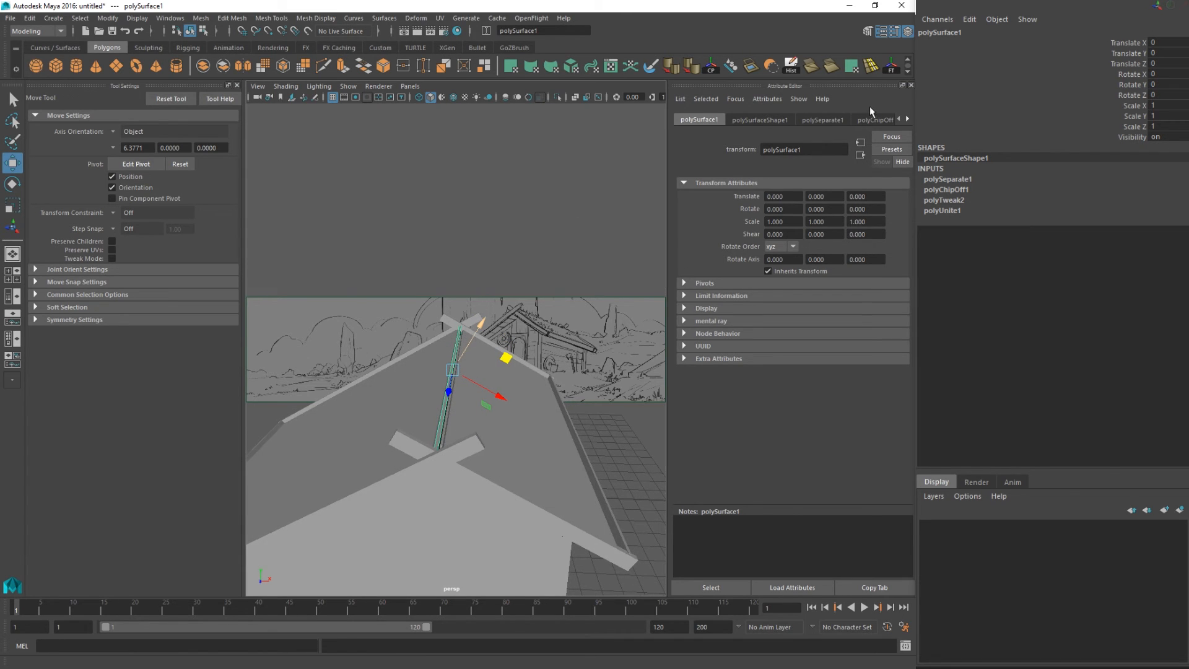
left_click(891, 67)
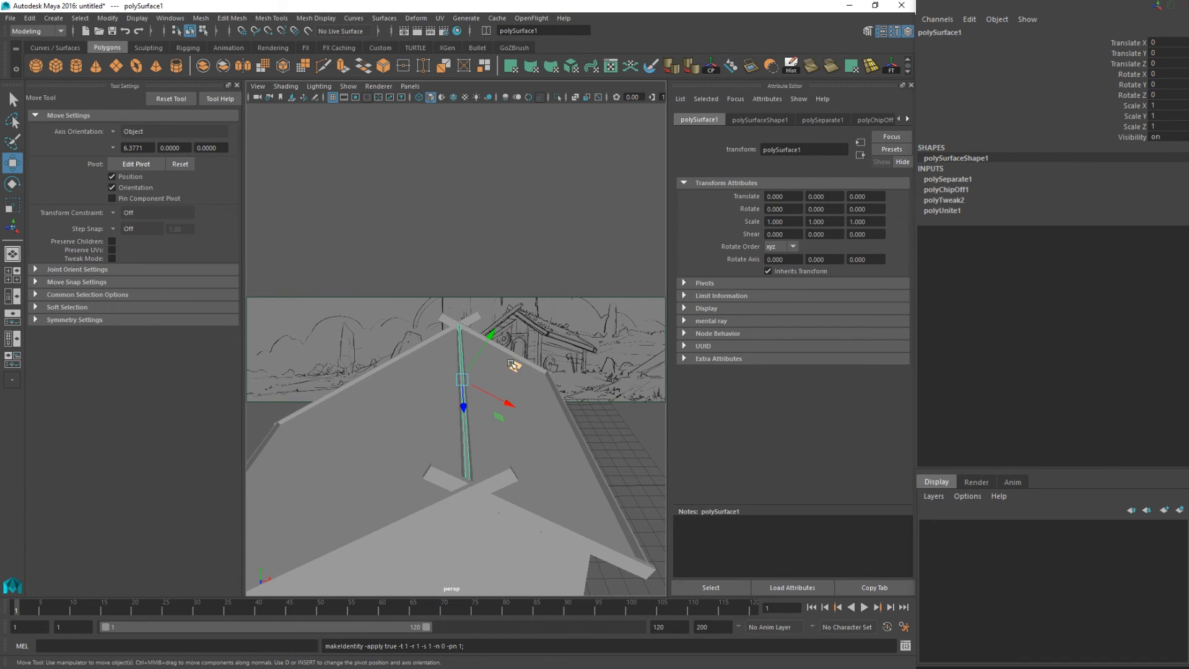
left_click(12, 205)
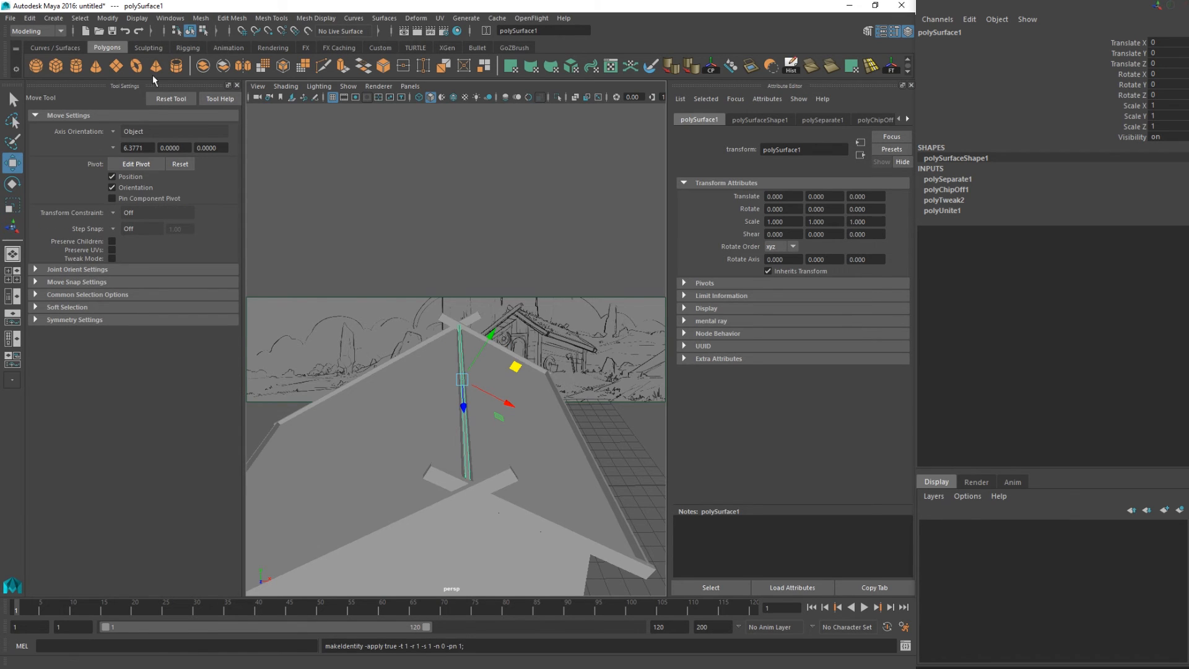
left_click(107, 17)
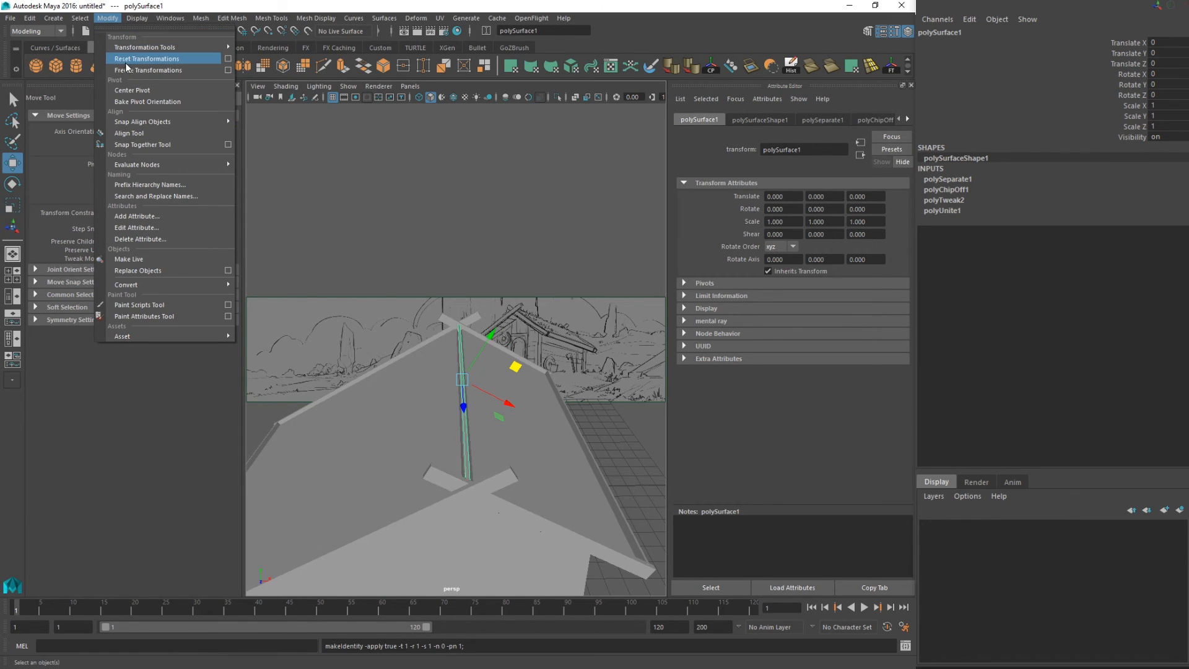
left_click(145, 58)
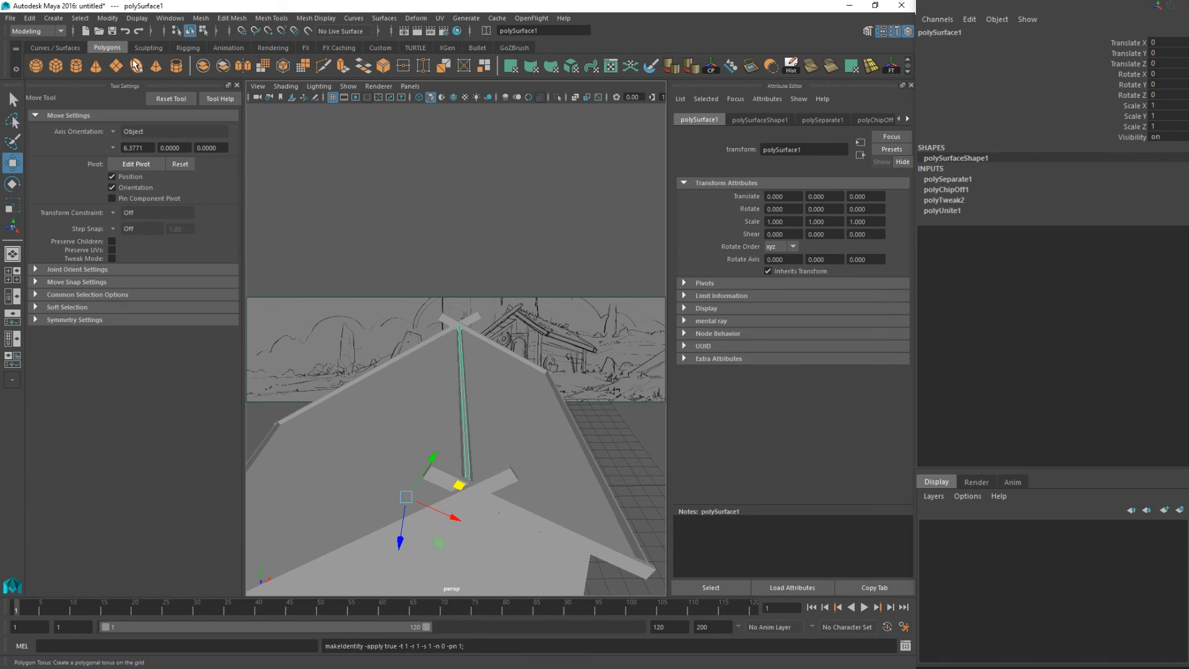
left_click(107, 18)
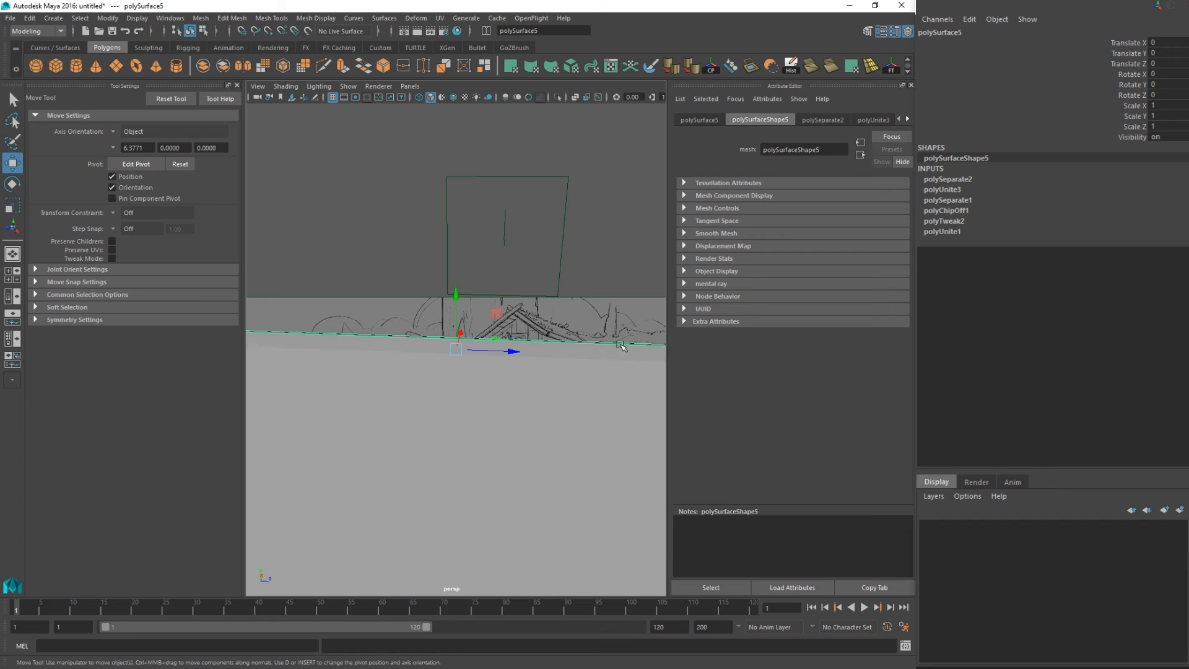
mouse_move(336, 193)
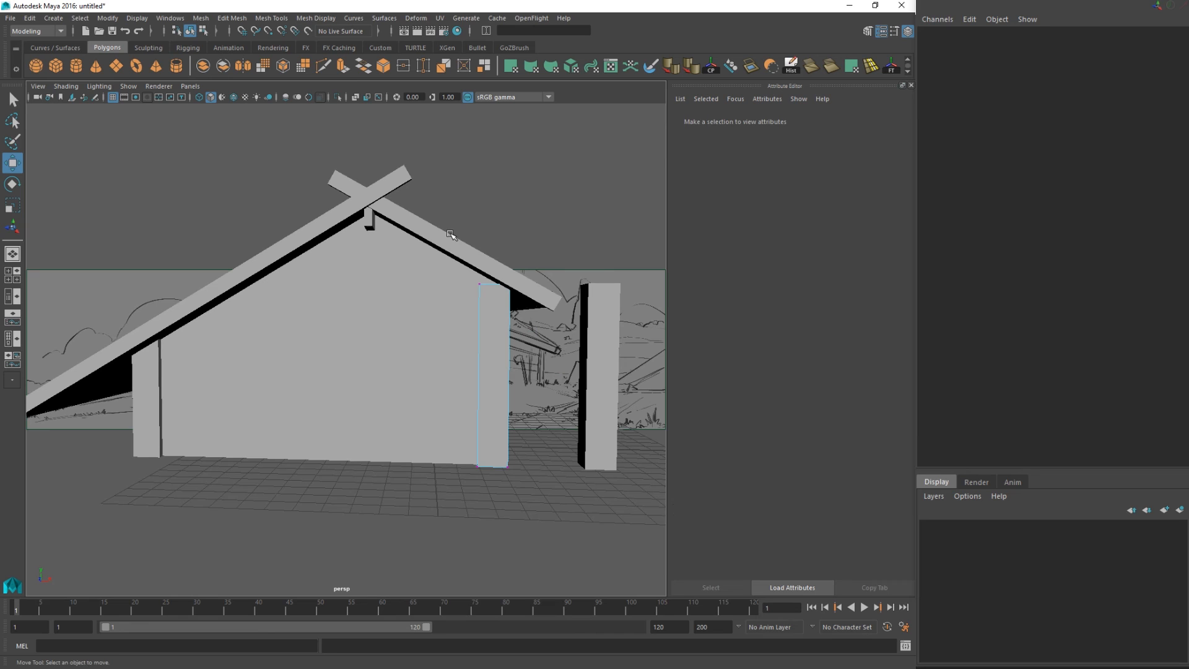
- Select the main hut wall
left_click(480, 268)
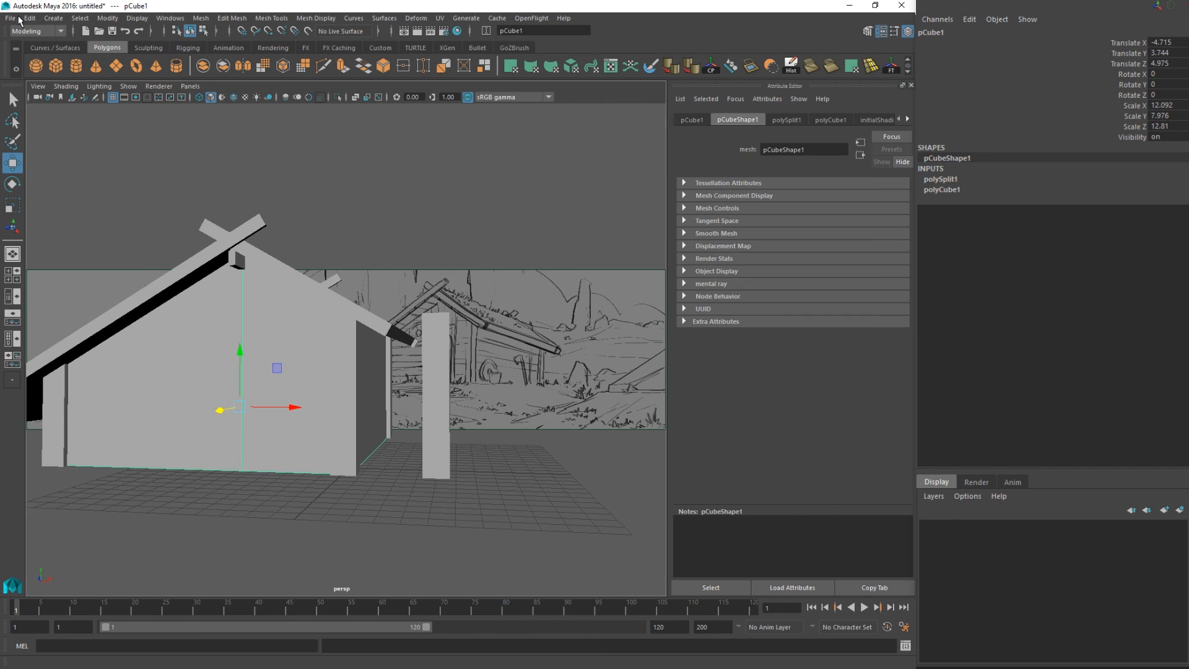
- Open File > Save Scene As
left_click(10, 18)
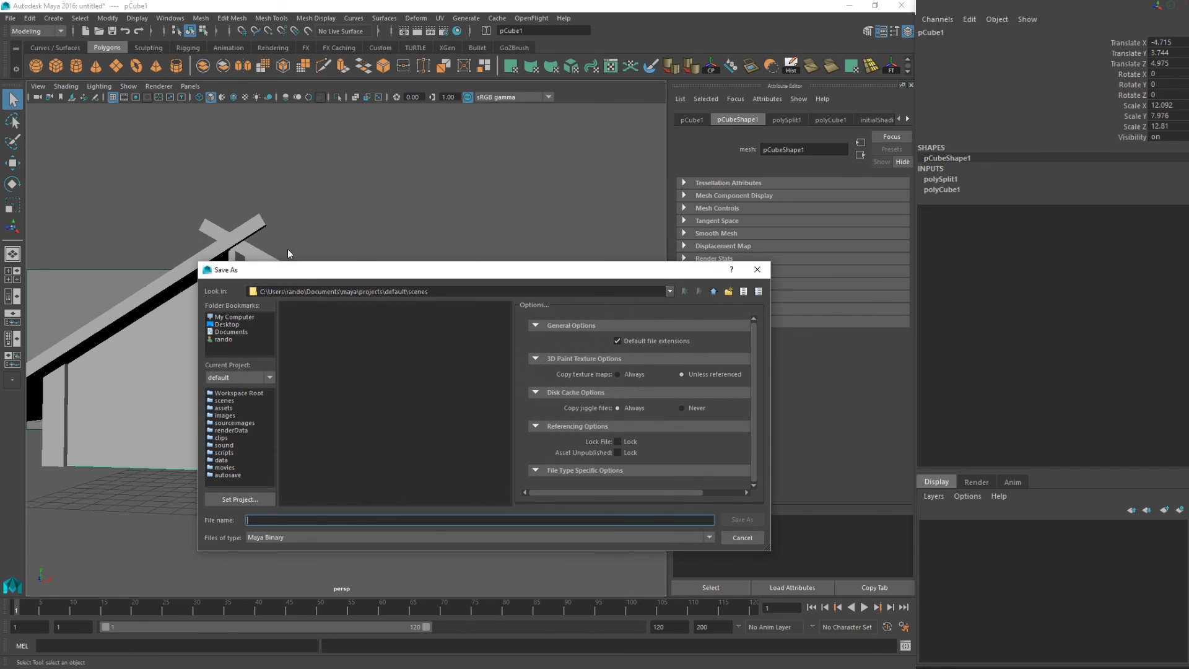
- Save the scene to the Desktop as hut.mb
left_click(226, 324)
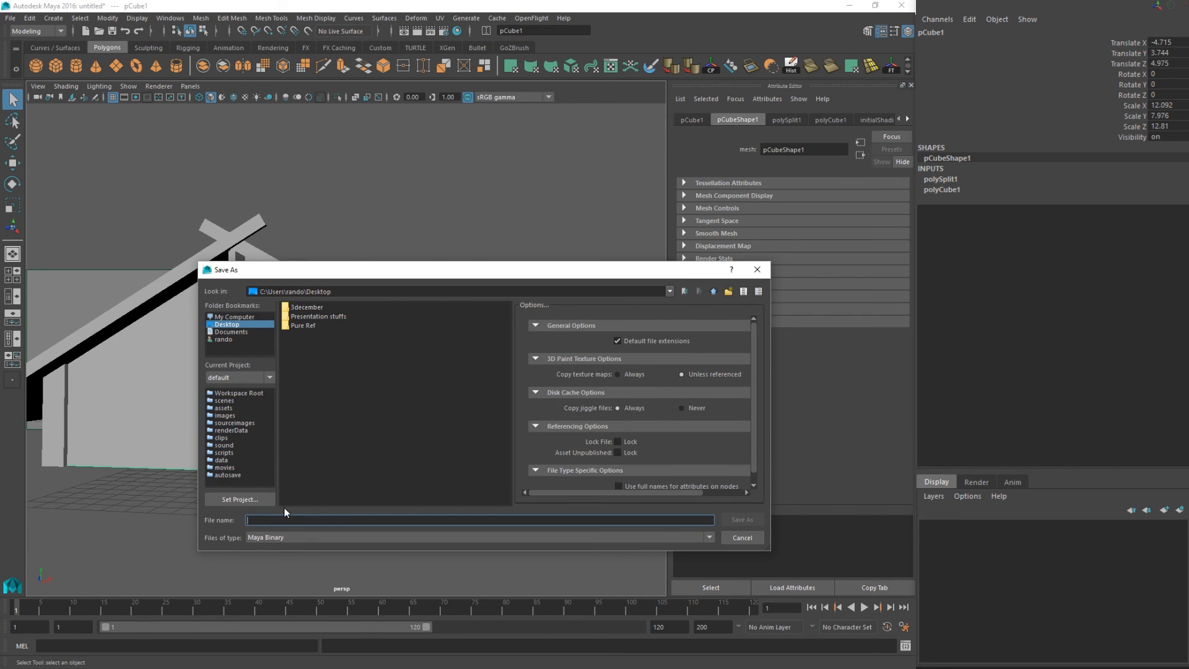
type("hut")
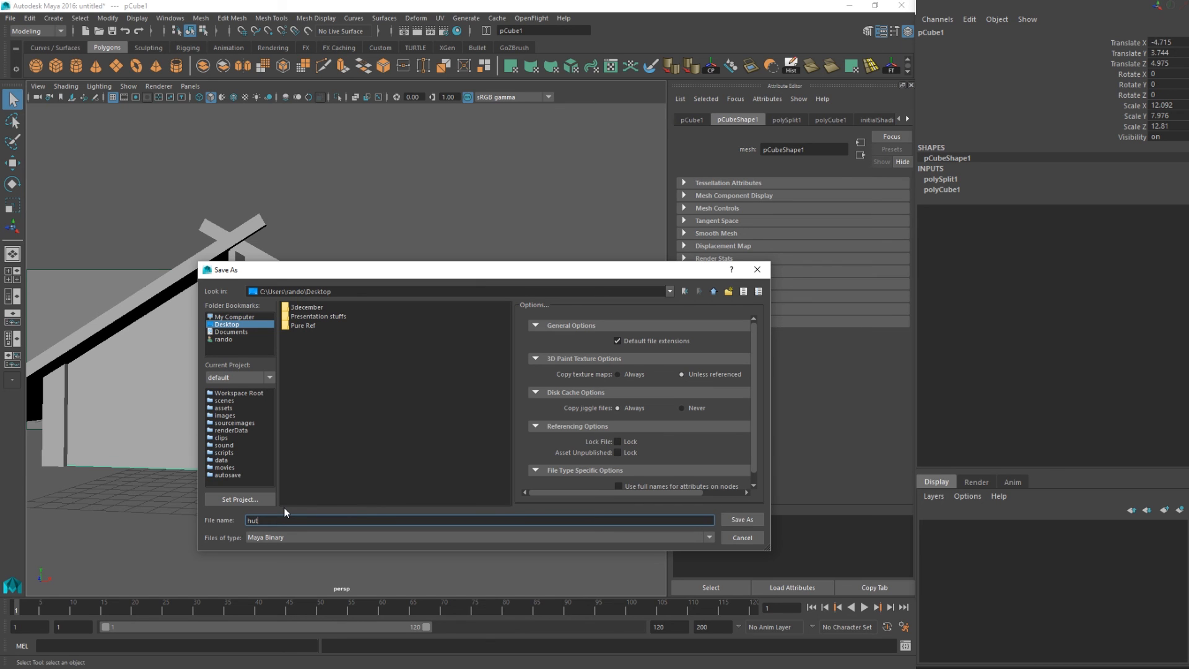
left_click(741, 521)
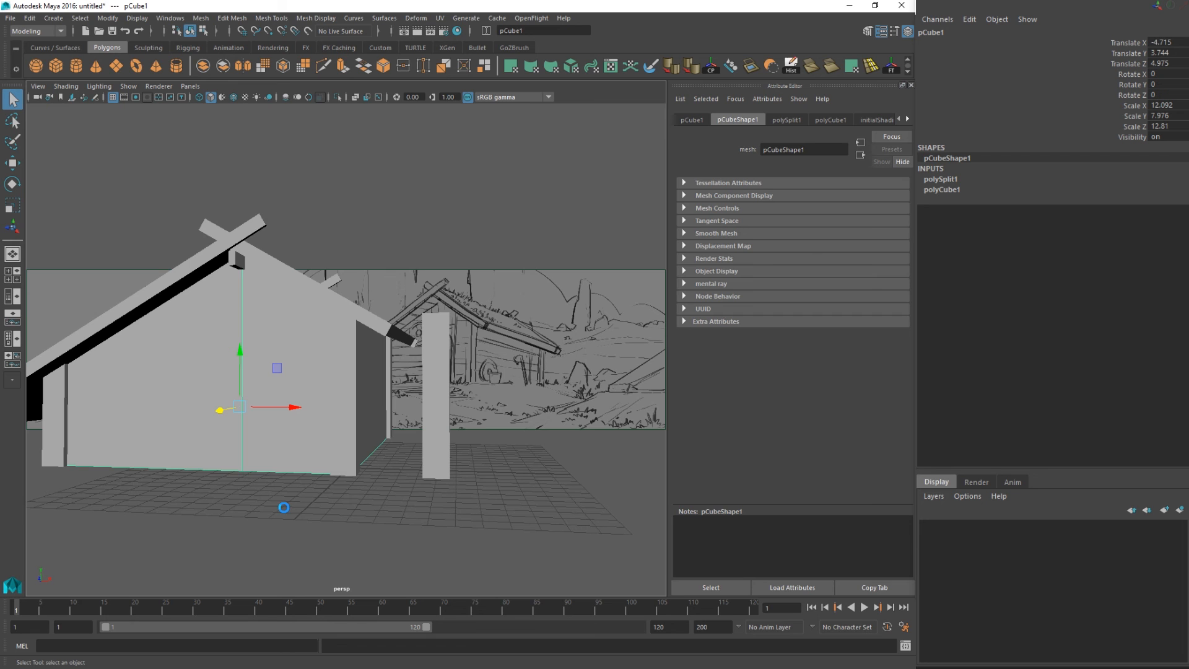
key("ctrl+s")
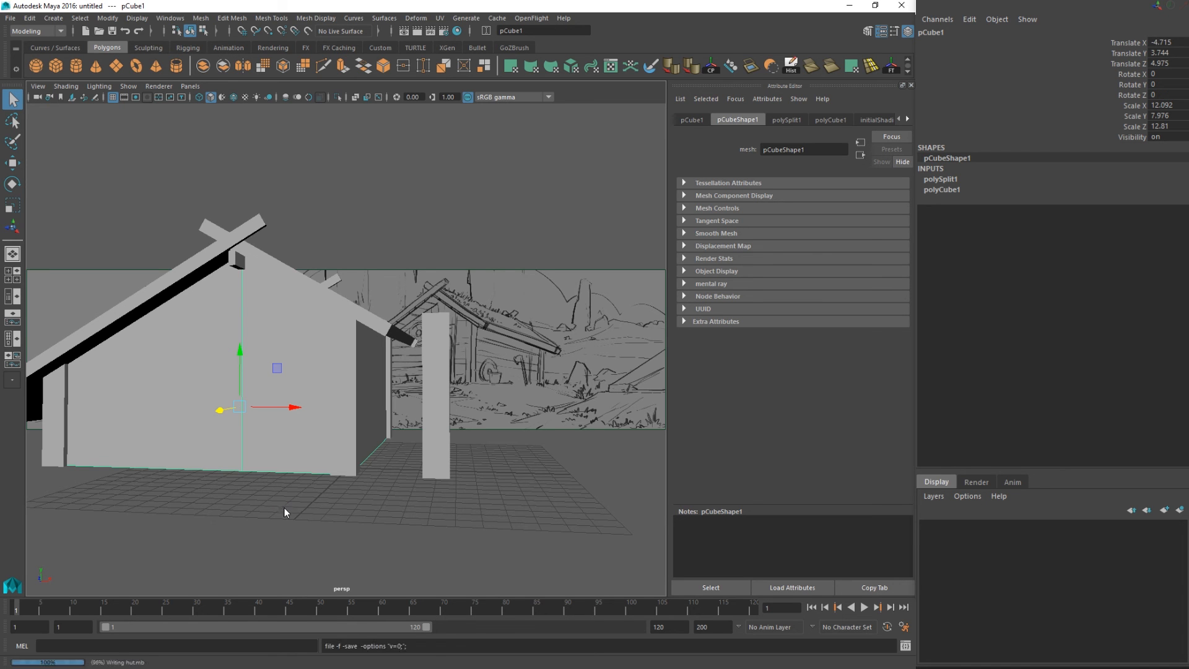